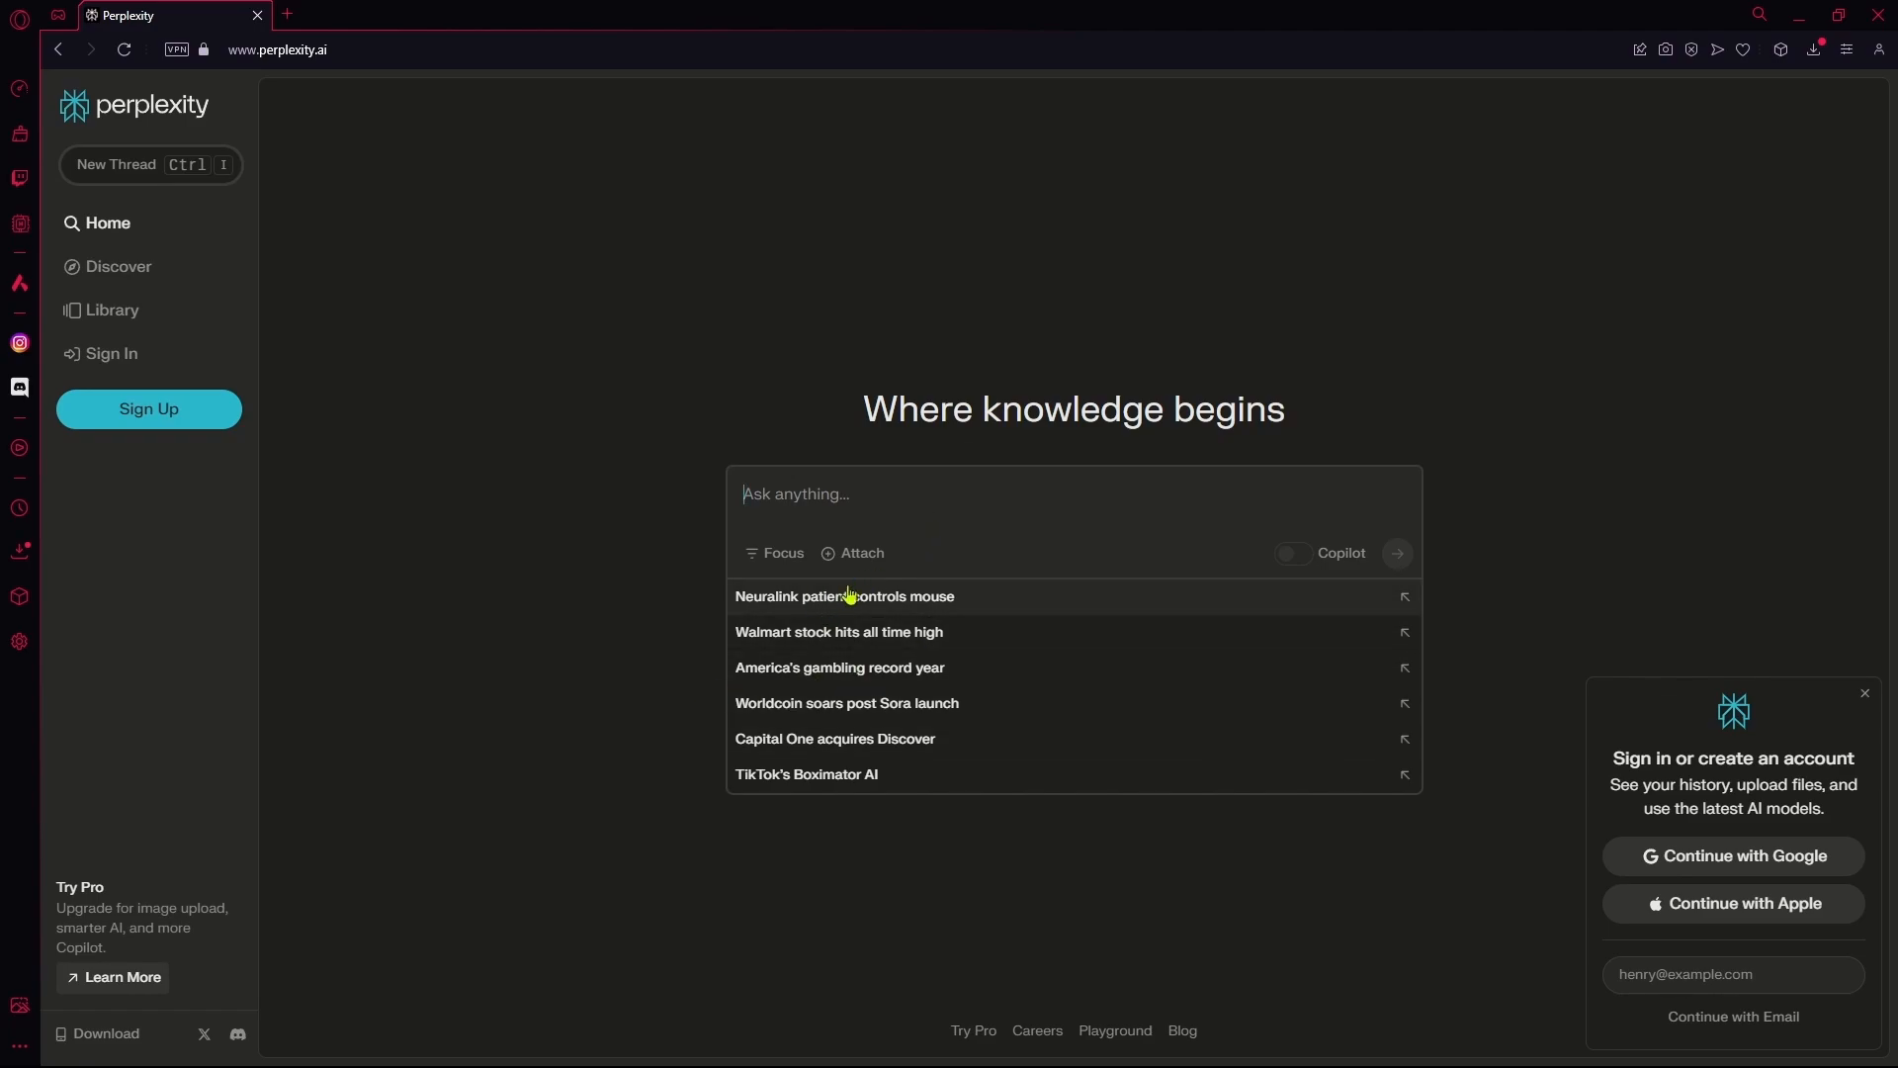
{"action": "mouse_move", "coordinate": [971, 605]}
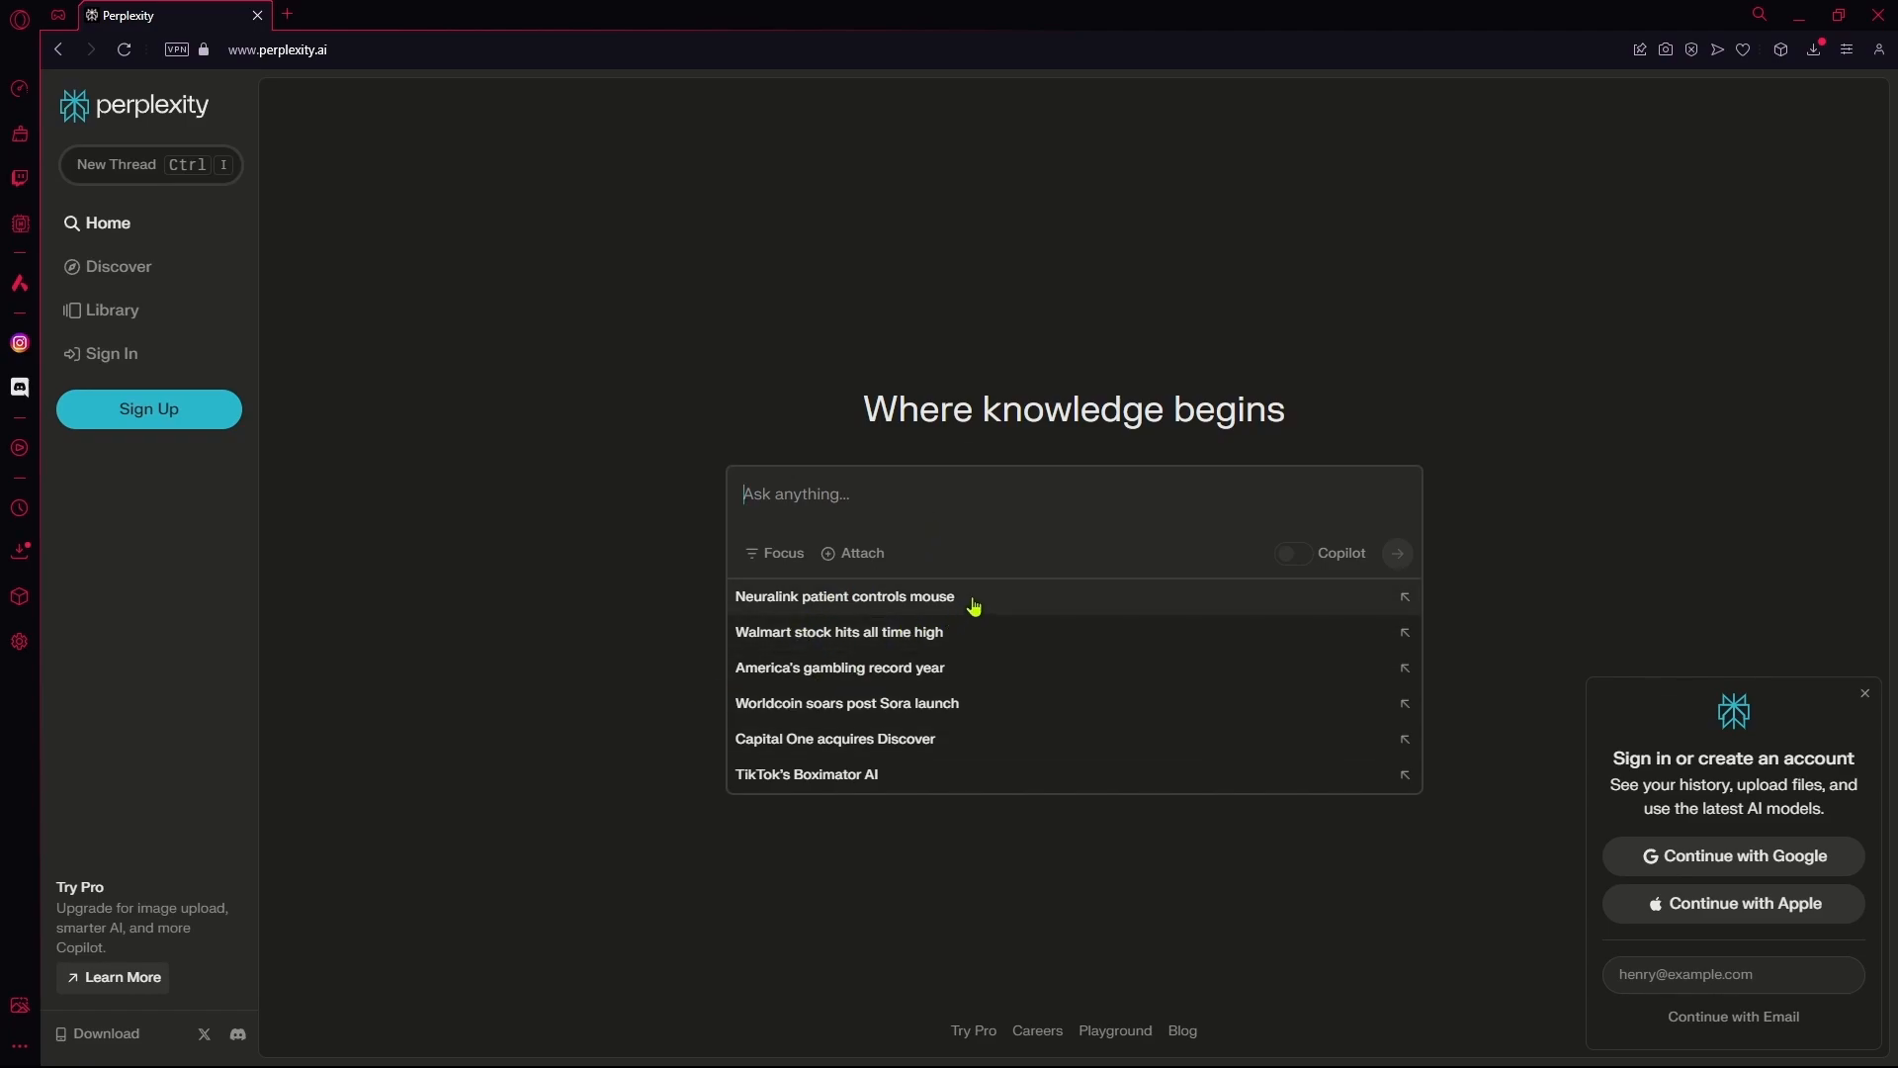
- Open the suggested query 'Neuralink patient controls mouse' from the home page
{"action": "left_click", "coordinate": [843, 596]}
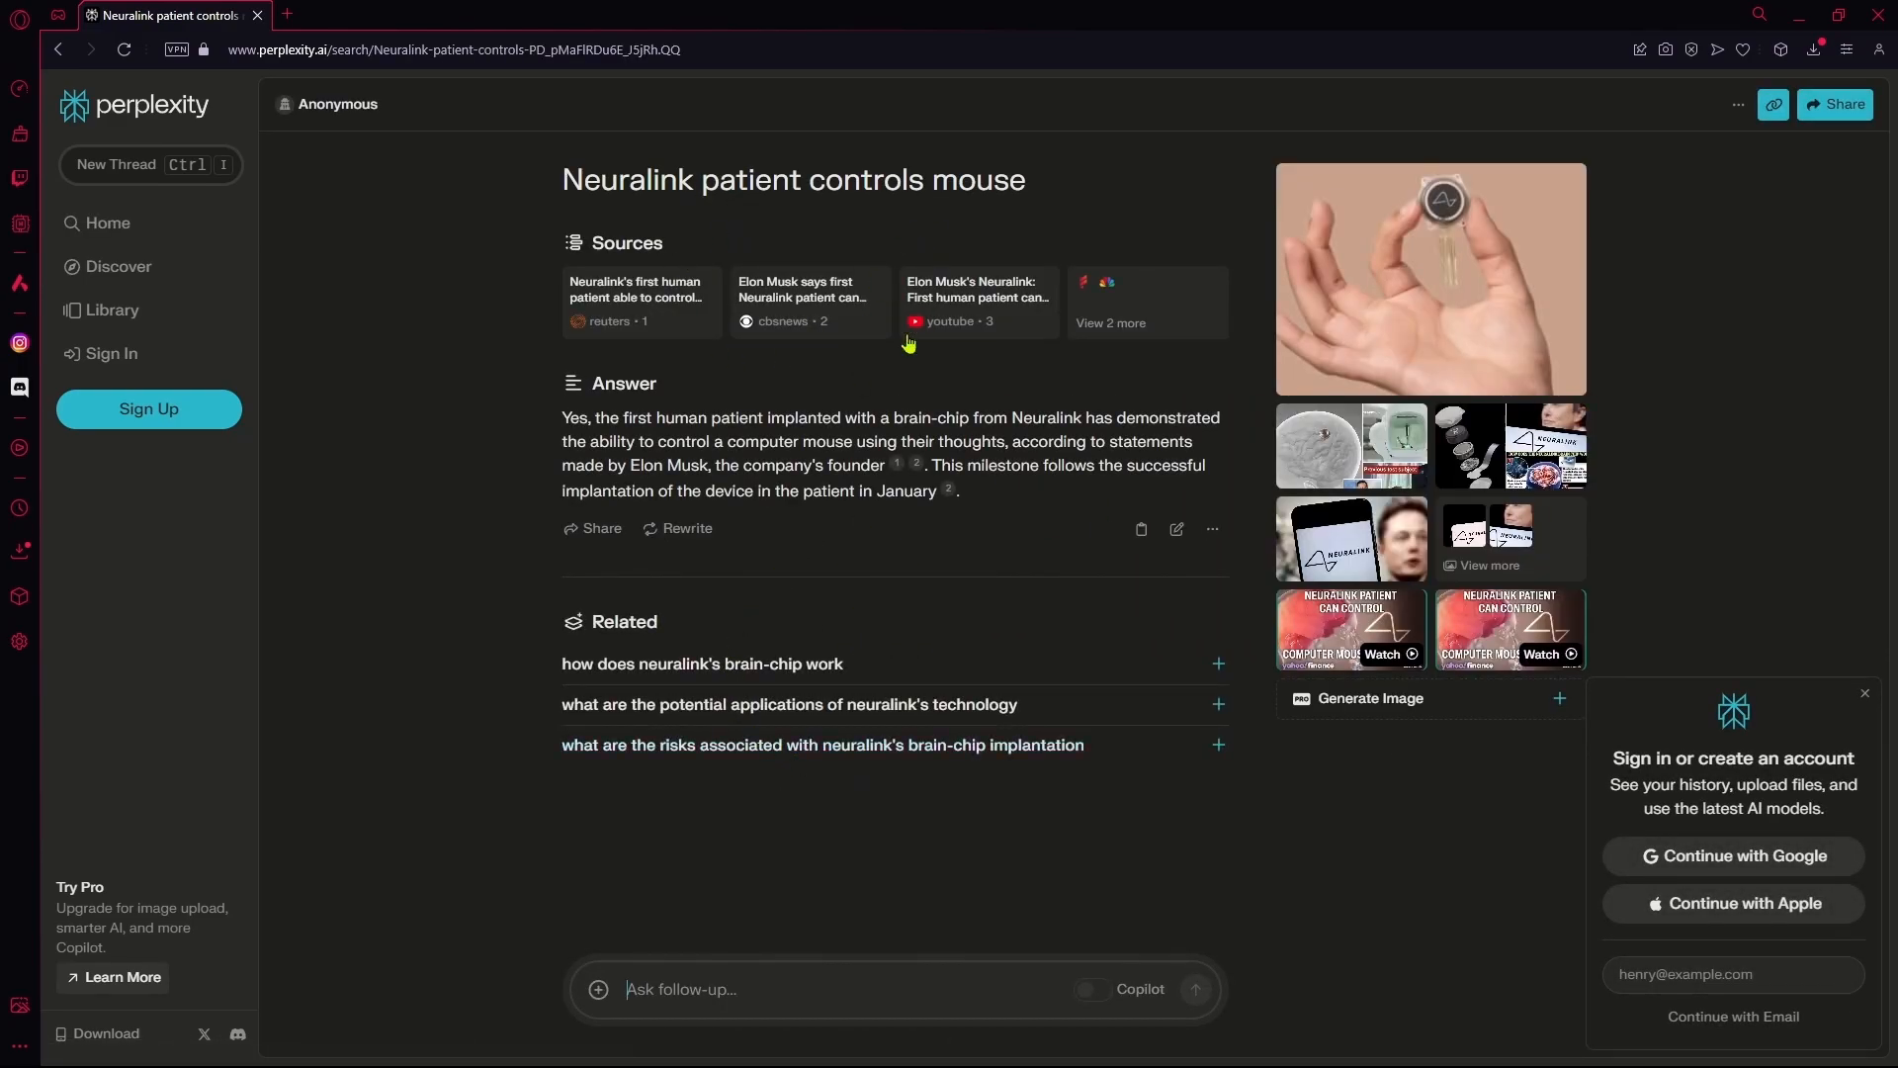
{"action": "mouse_move", "coordinate": [1253, 711]}
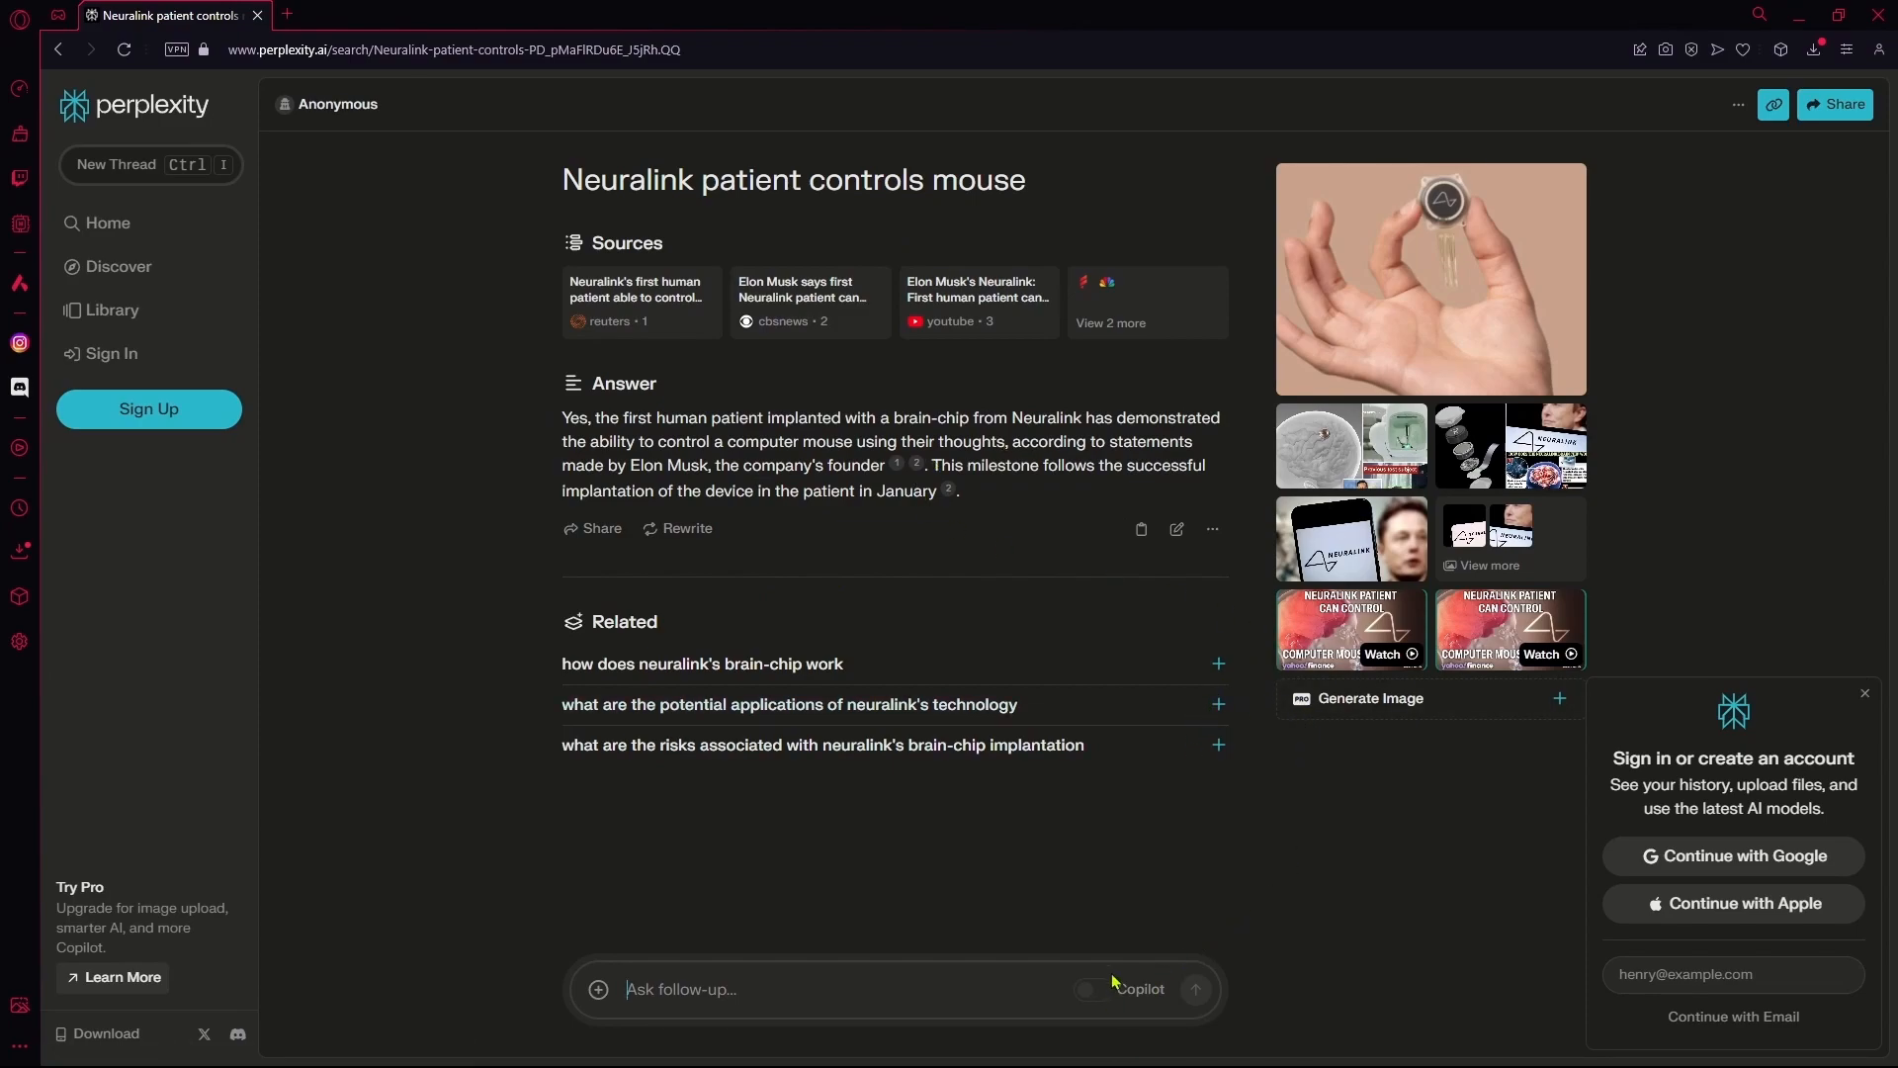
- Toggle Copilot and continue with Google sign-in from the Try Copilot popup
{"action": "left_click", "coordinate": [1085, 989]}
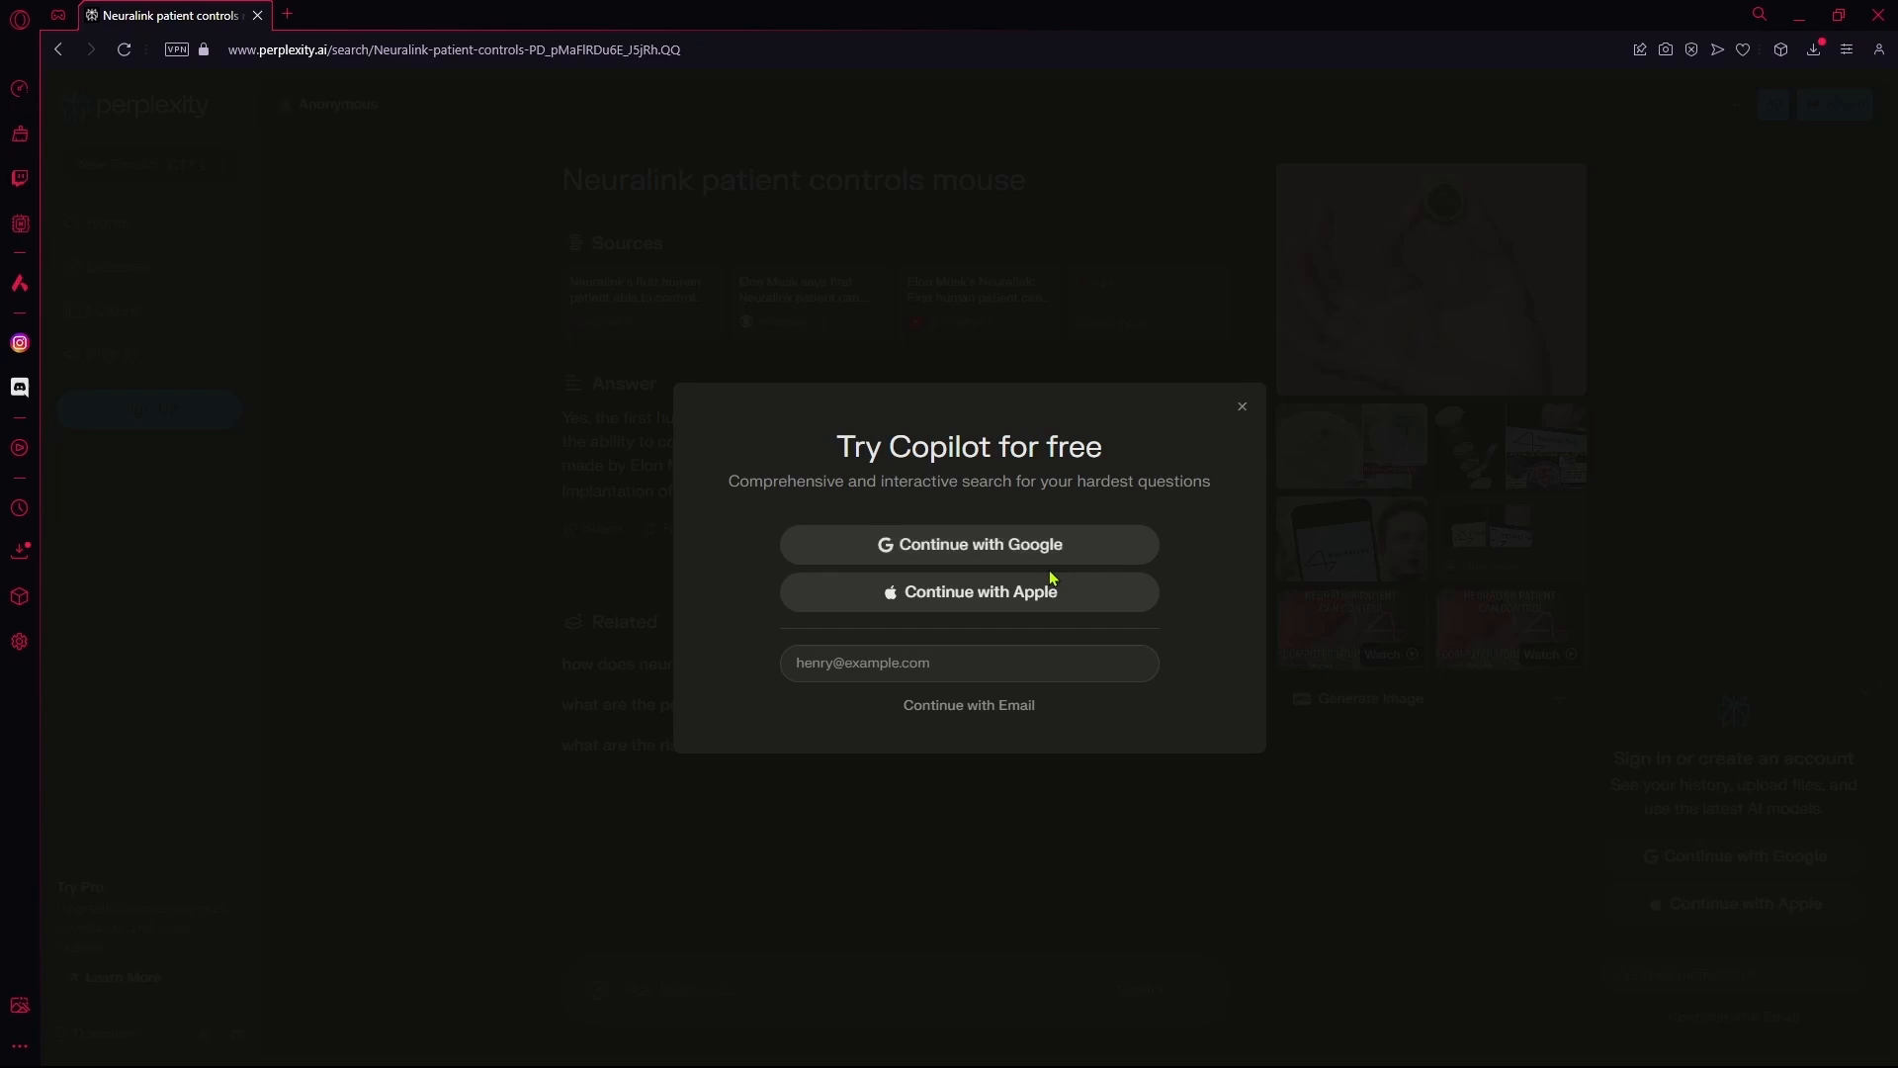
{"action": "left_click", "coordinate": [966, 544]}
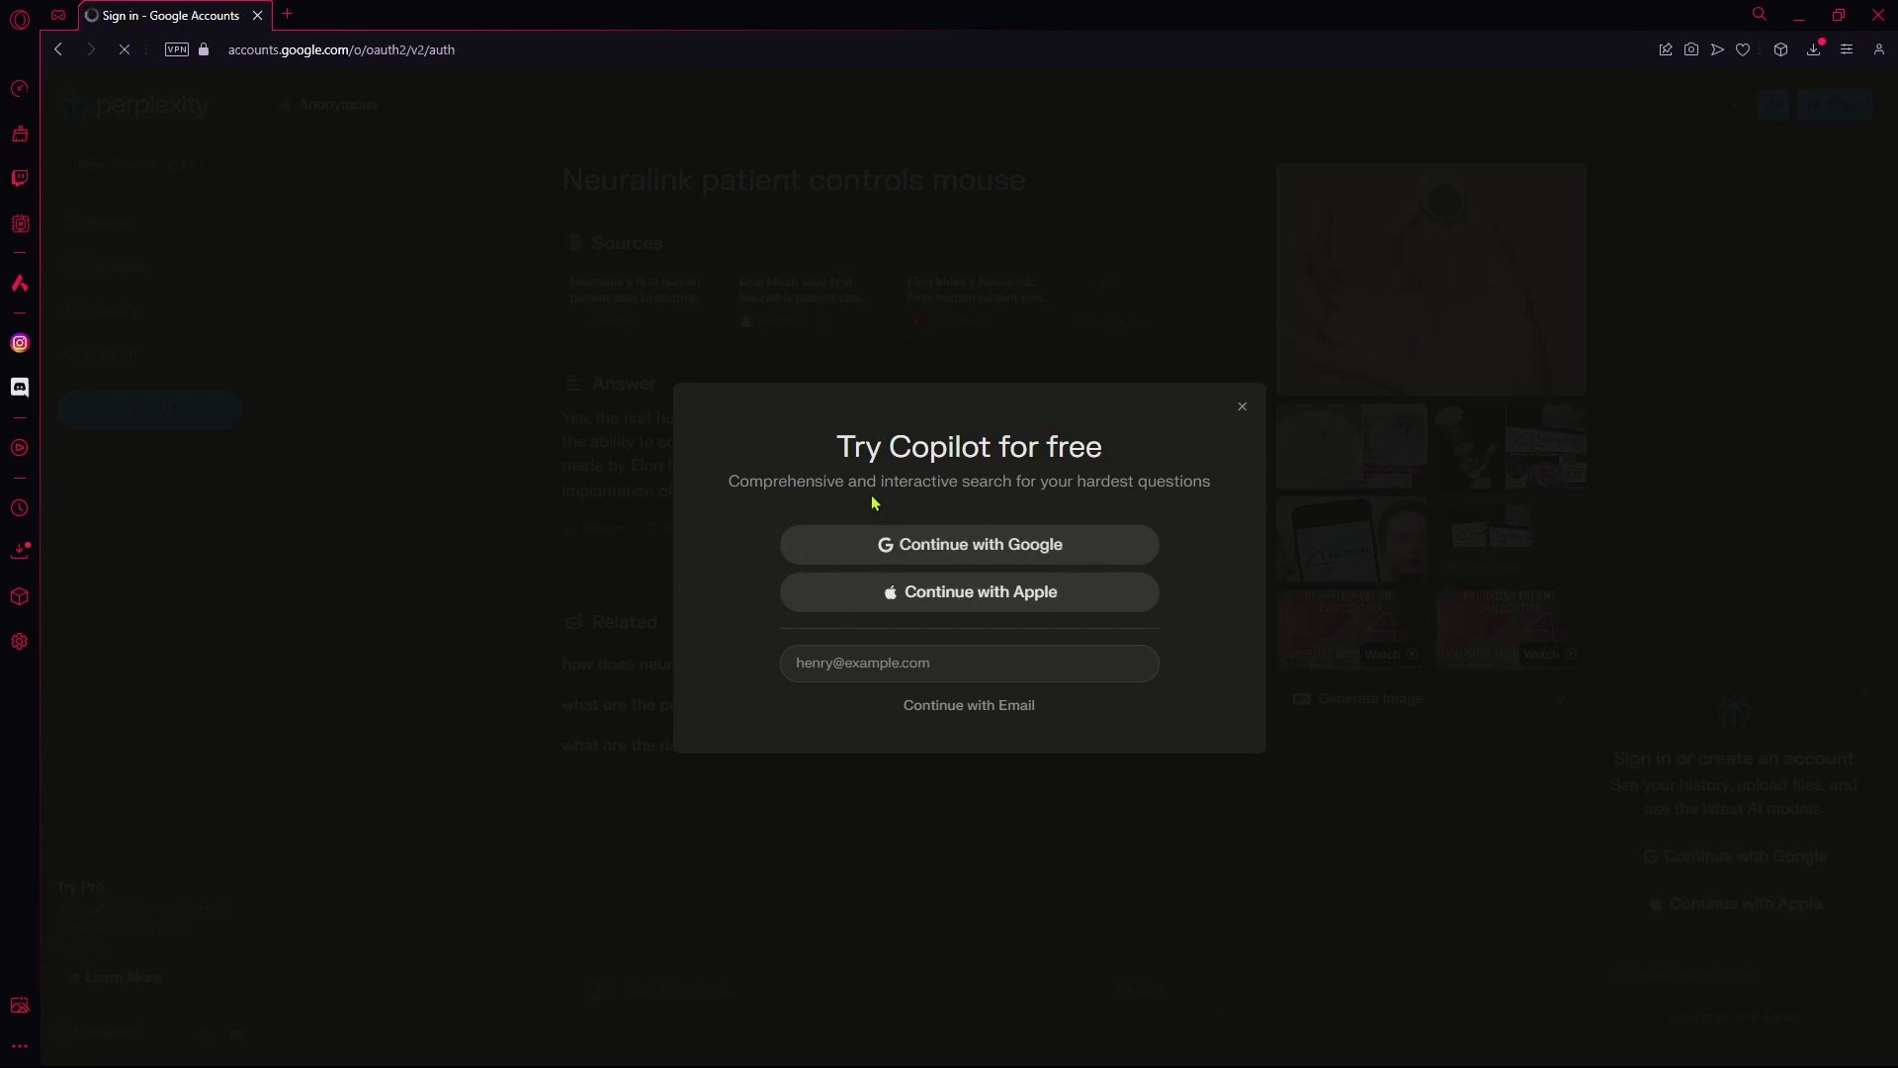
{"action": "left_click", "coordinate": [967, 544]}
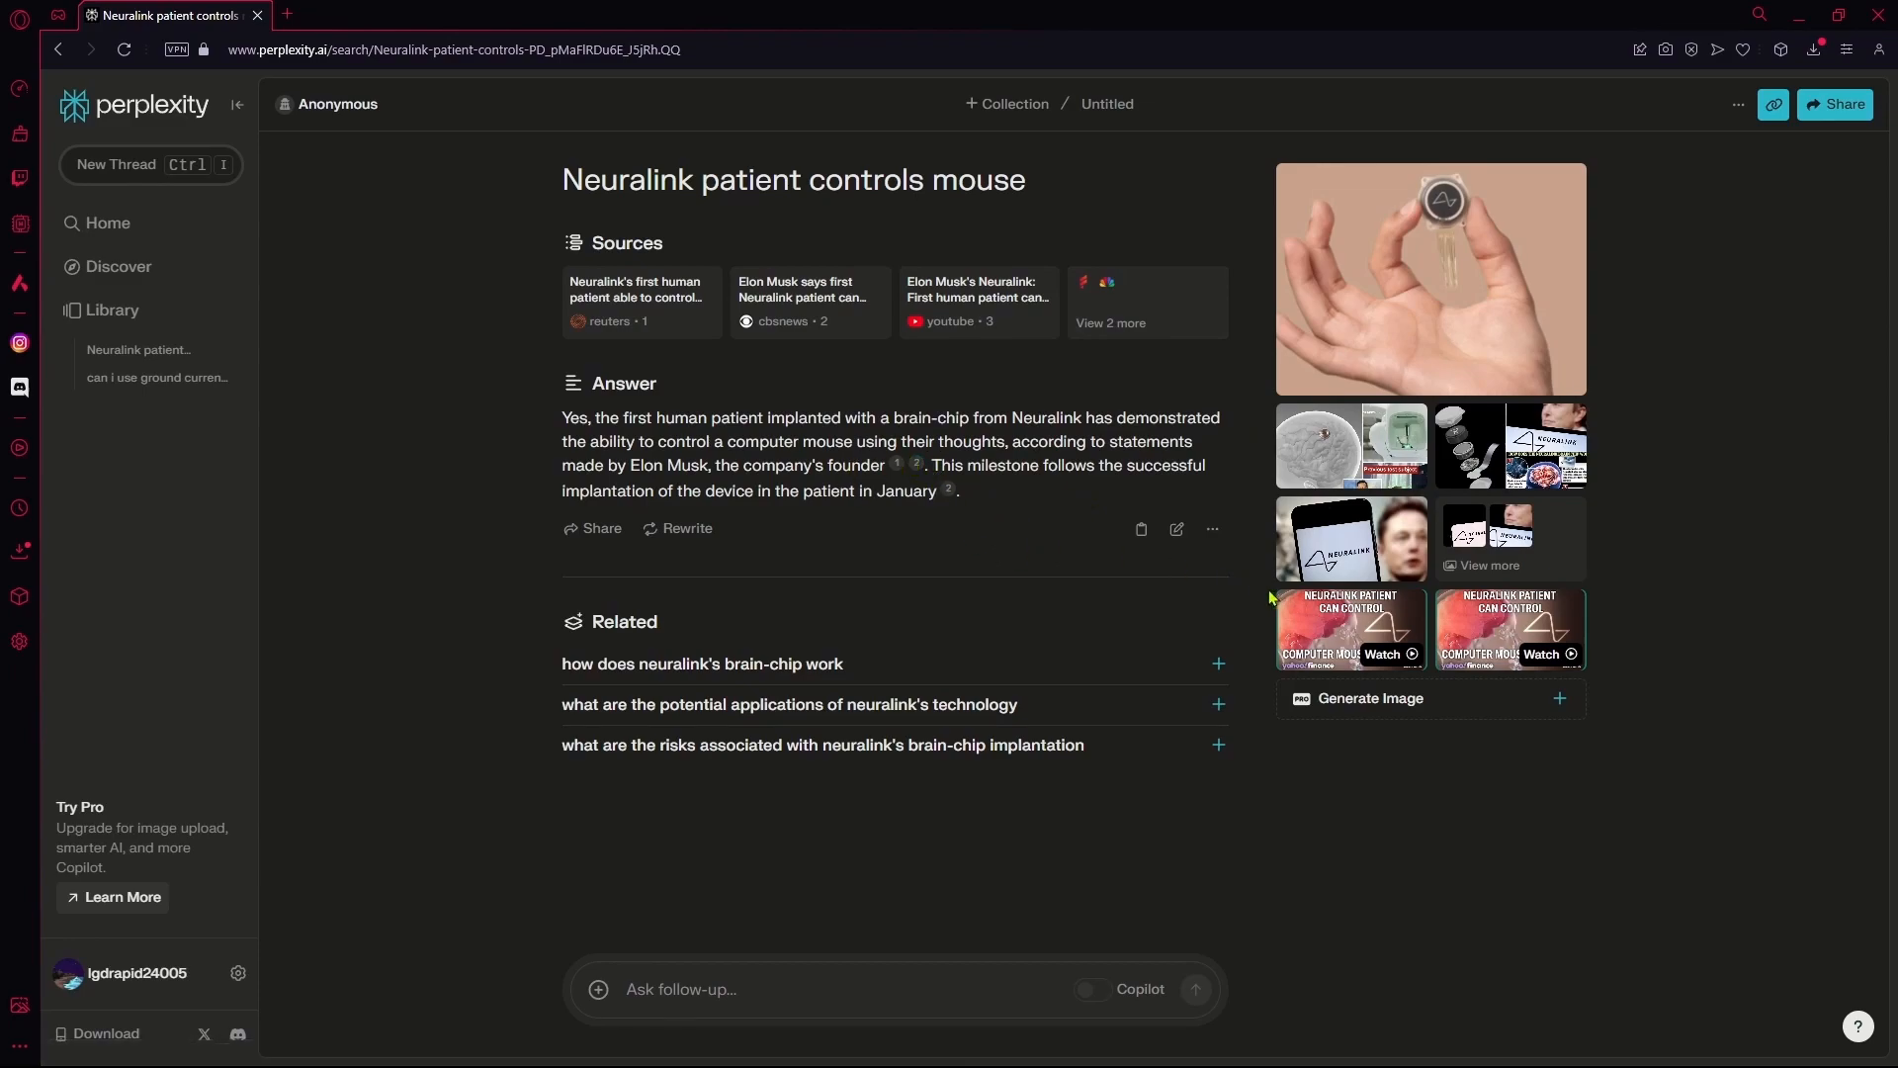
{"action": "mouse_move", "coordinate": [1041, 540]}
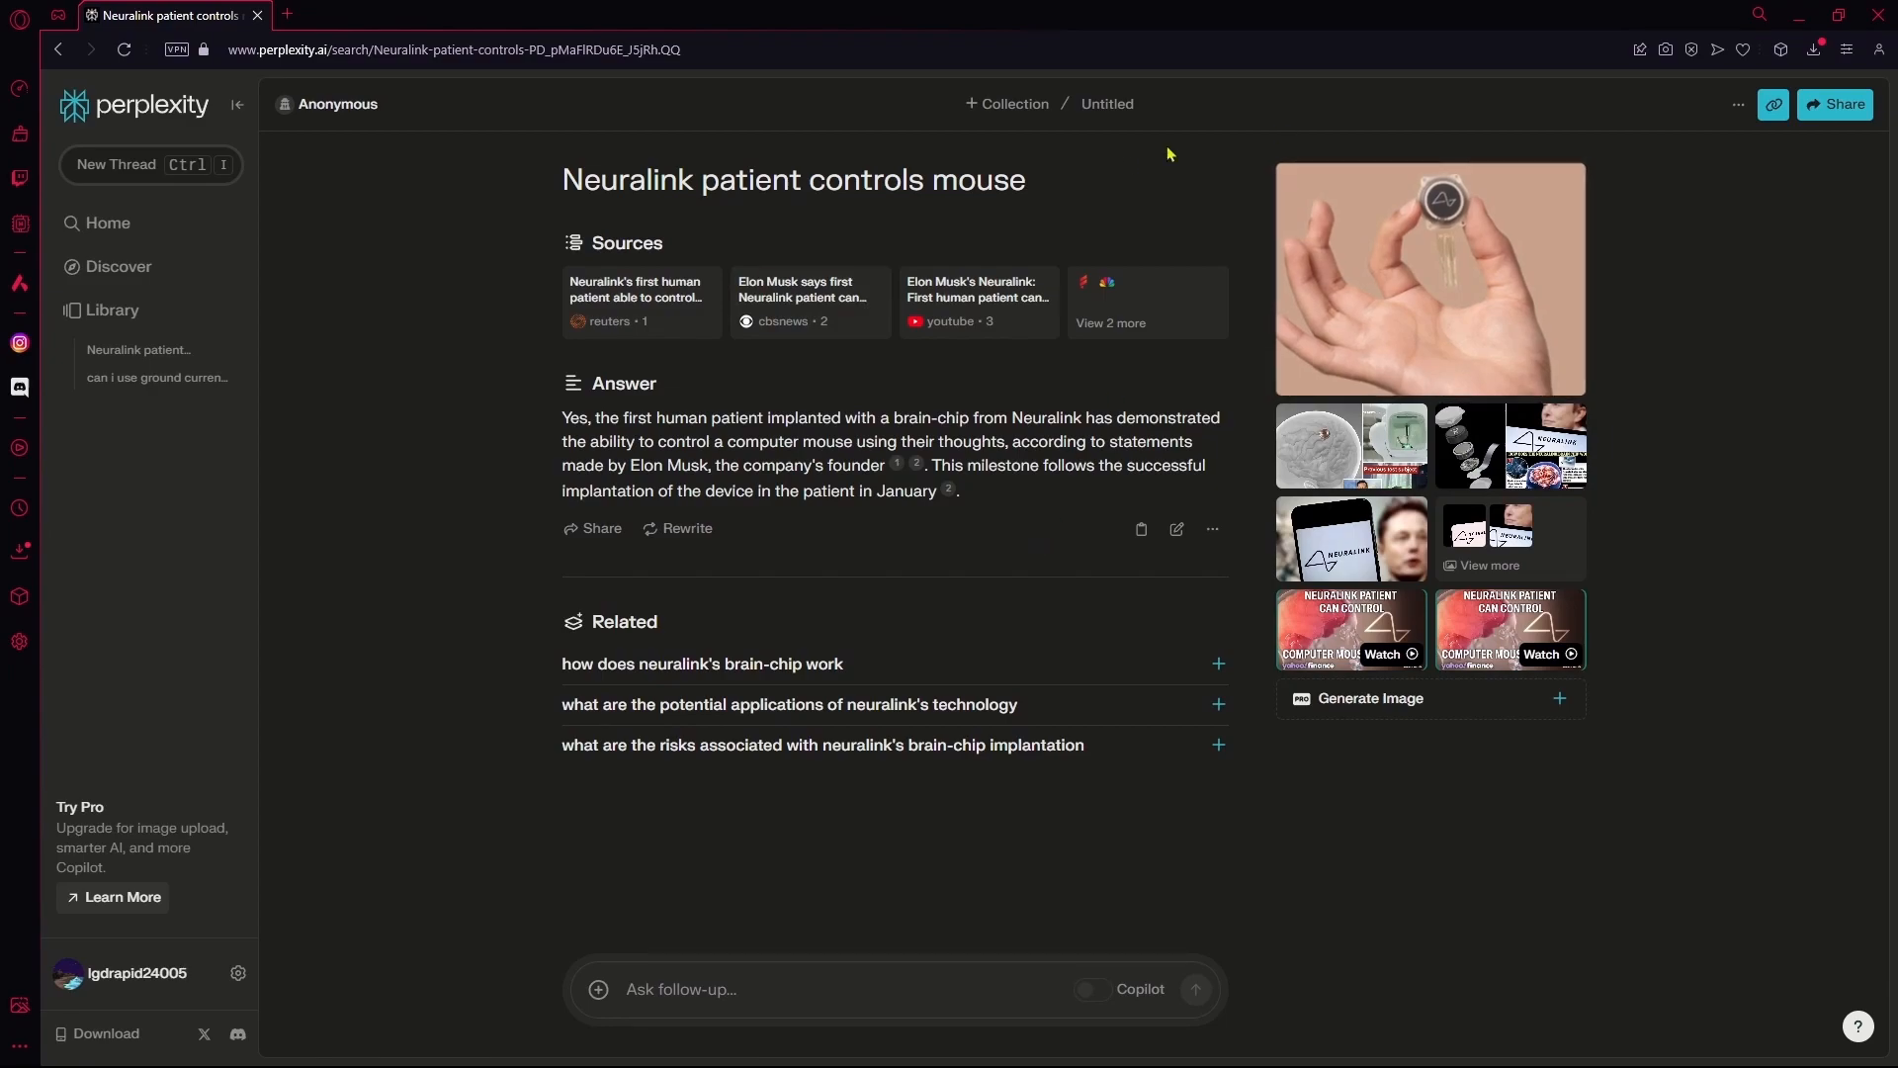
- Select the thread title and copy it via the right-click menu
{"action": "triple_click", "coordinate": [792, 179]}
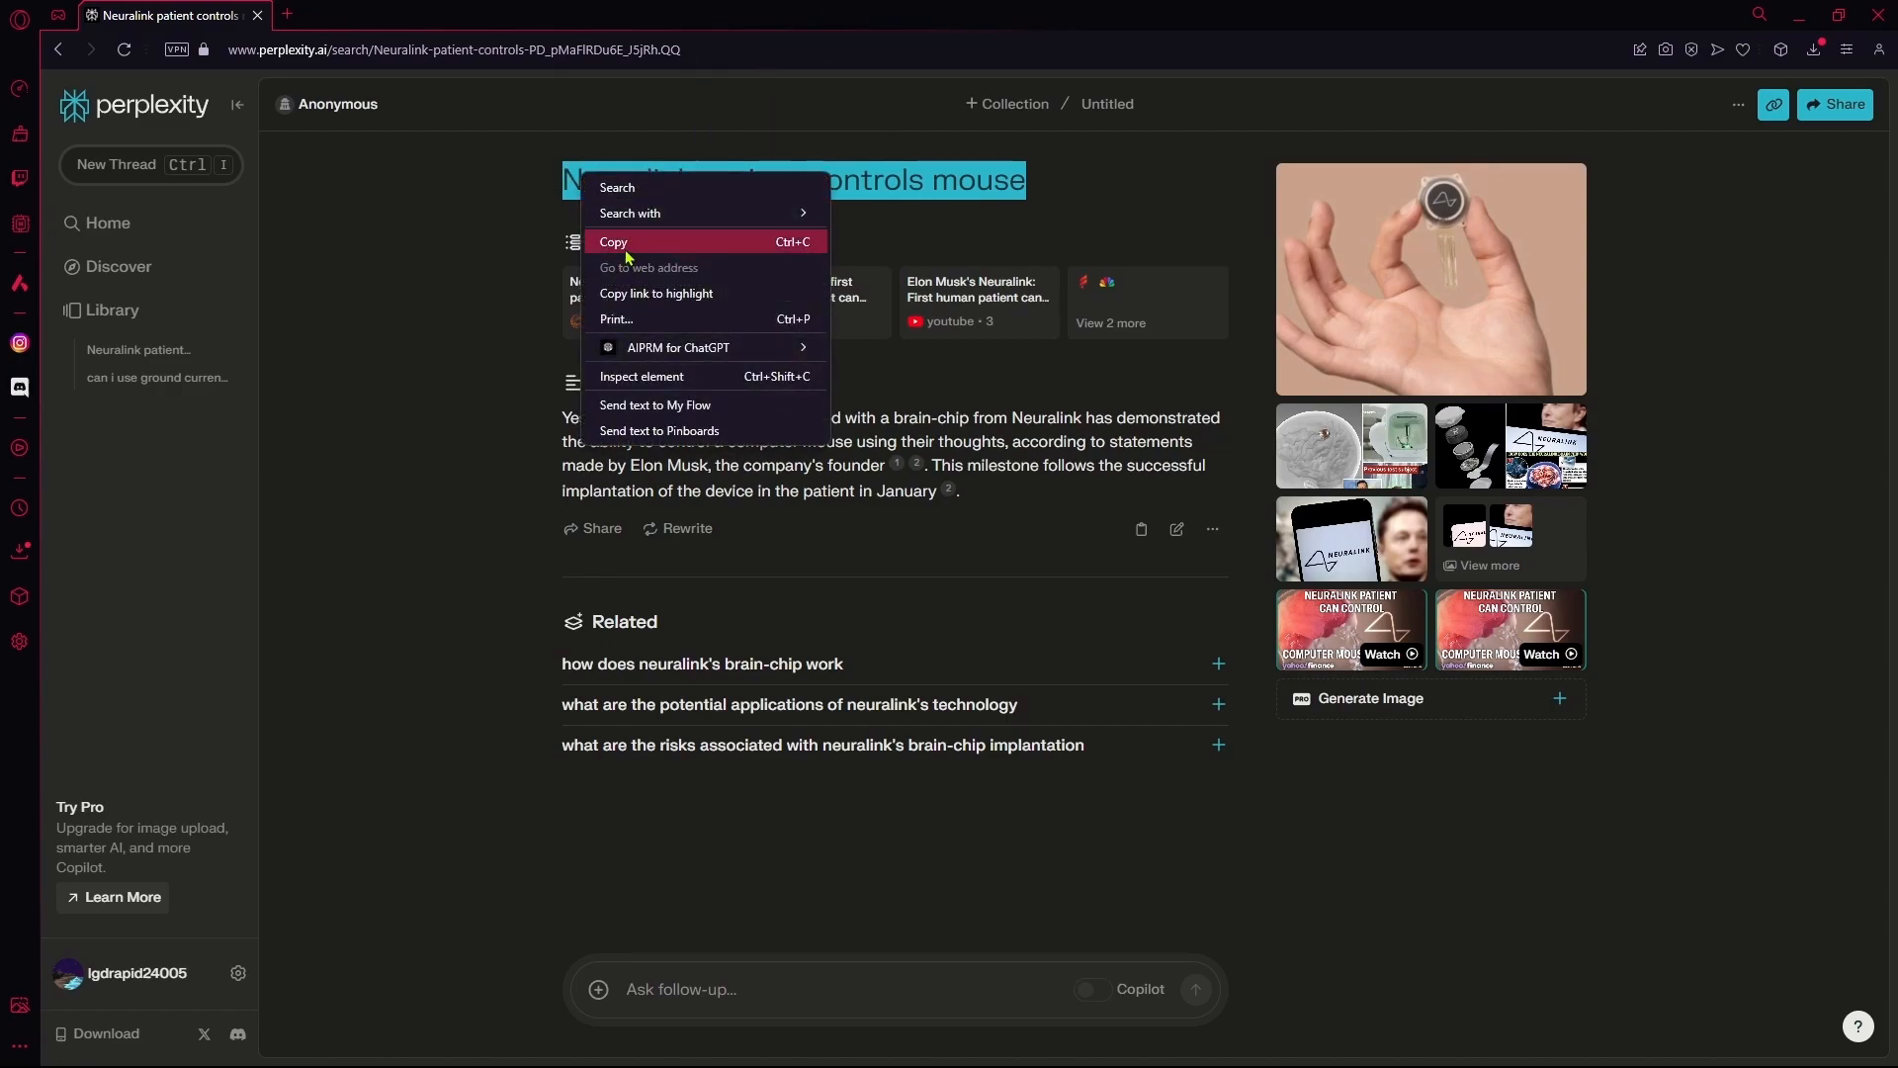
{"action": "right_click", "coordinate": [802, 803]}
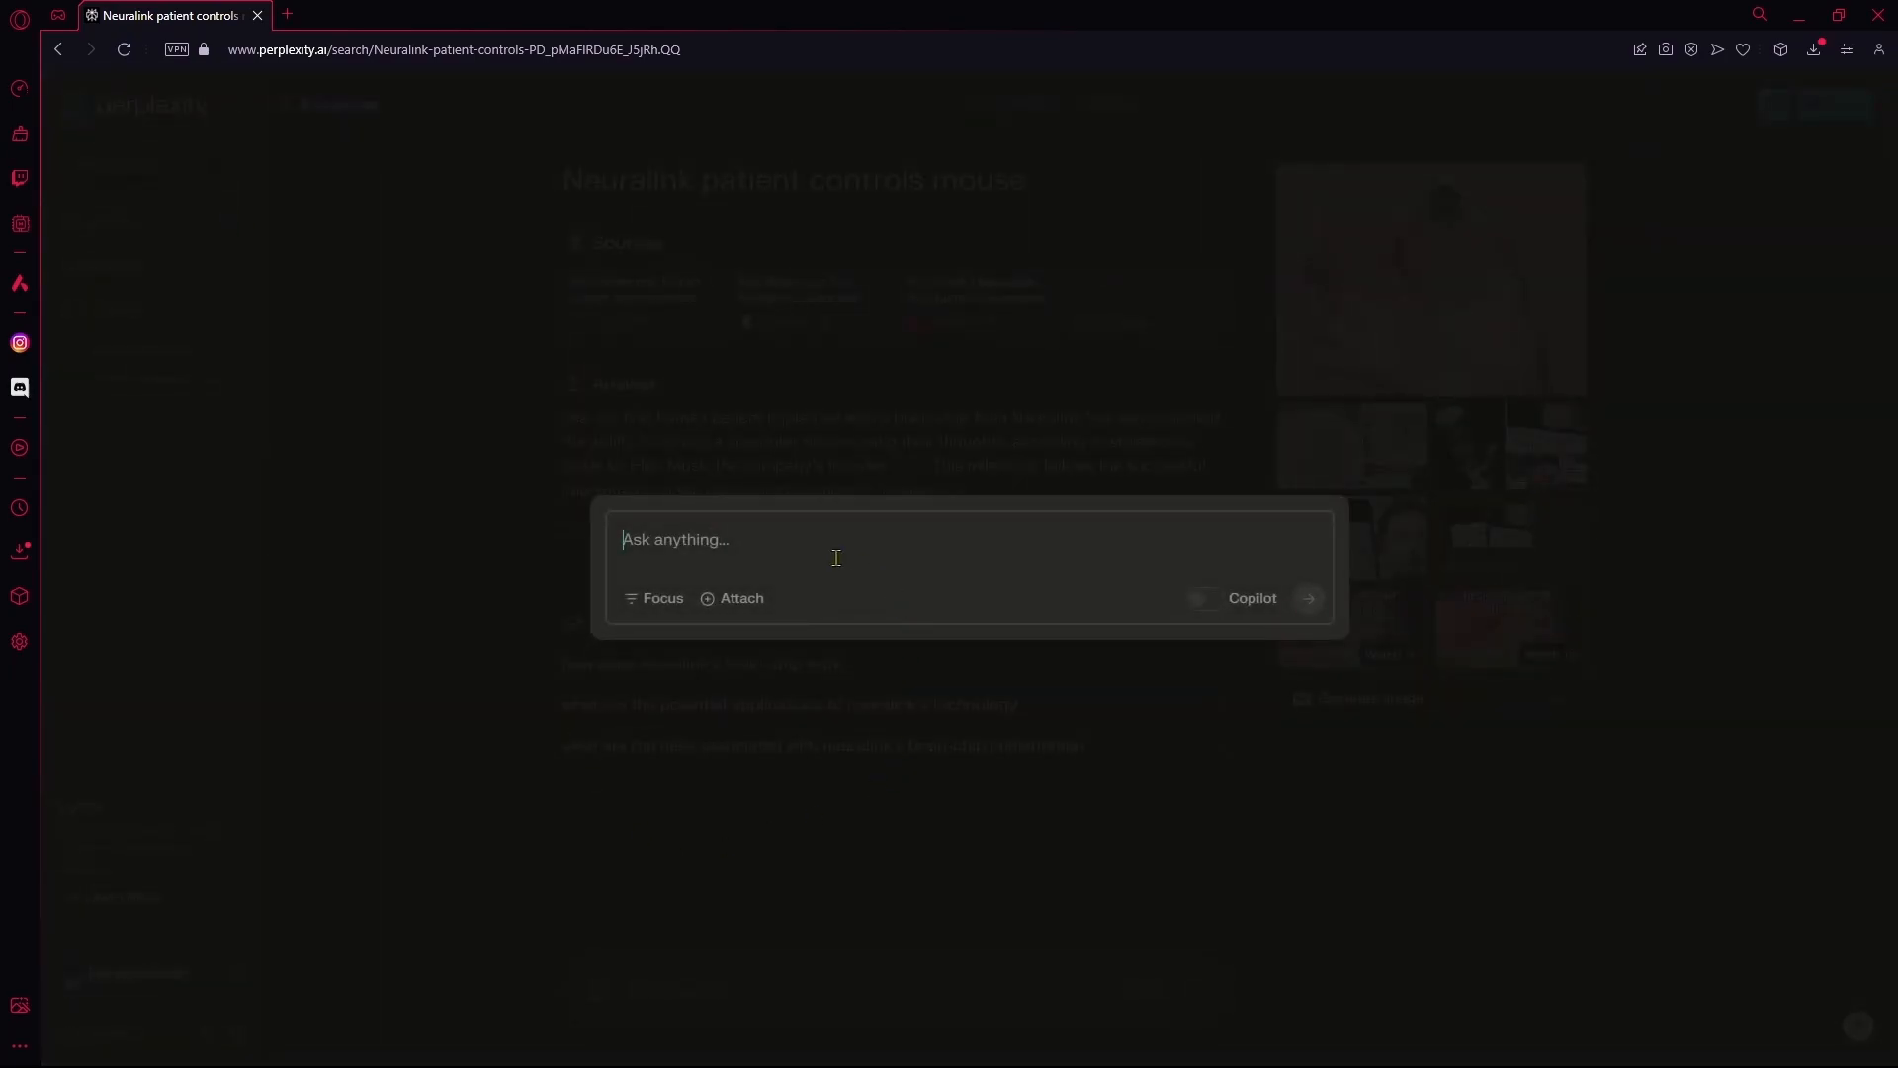
- Submit 'Neuralink patient controls mouse' as a new question with Copilot switched on
{"action": "type", "text": "Neuralink patient controls mouse"}
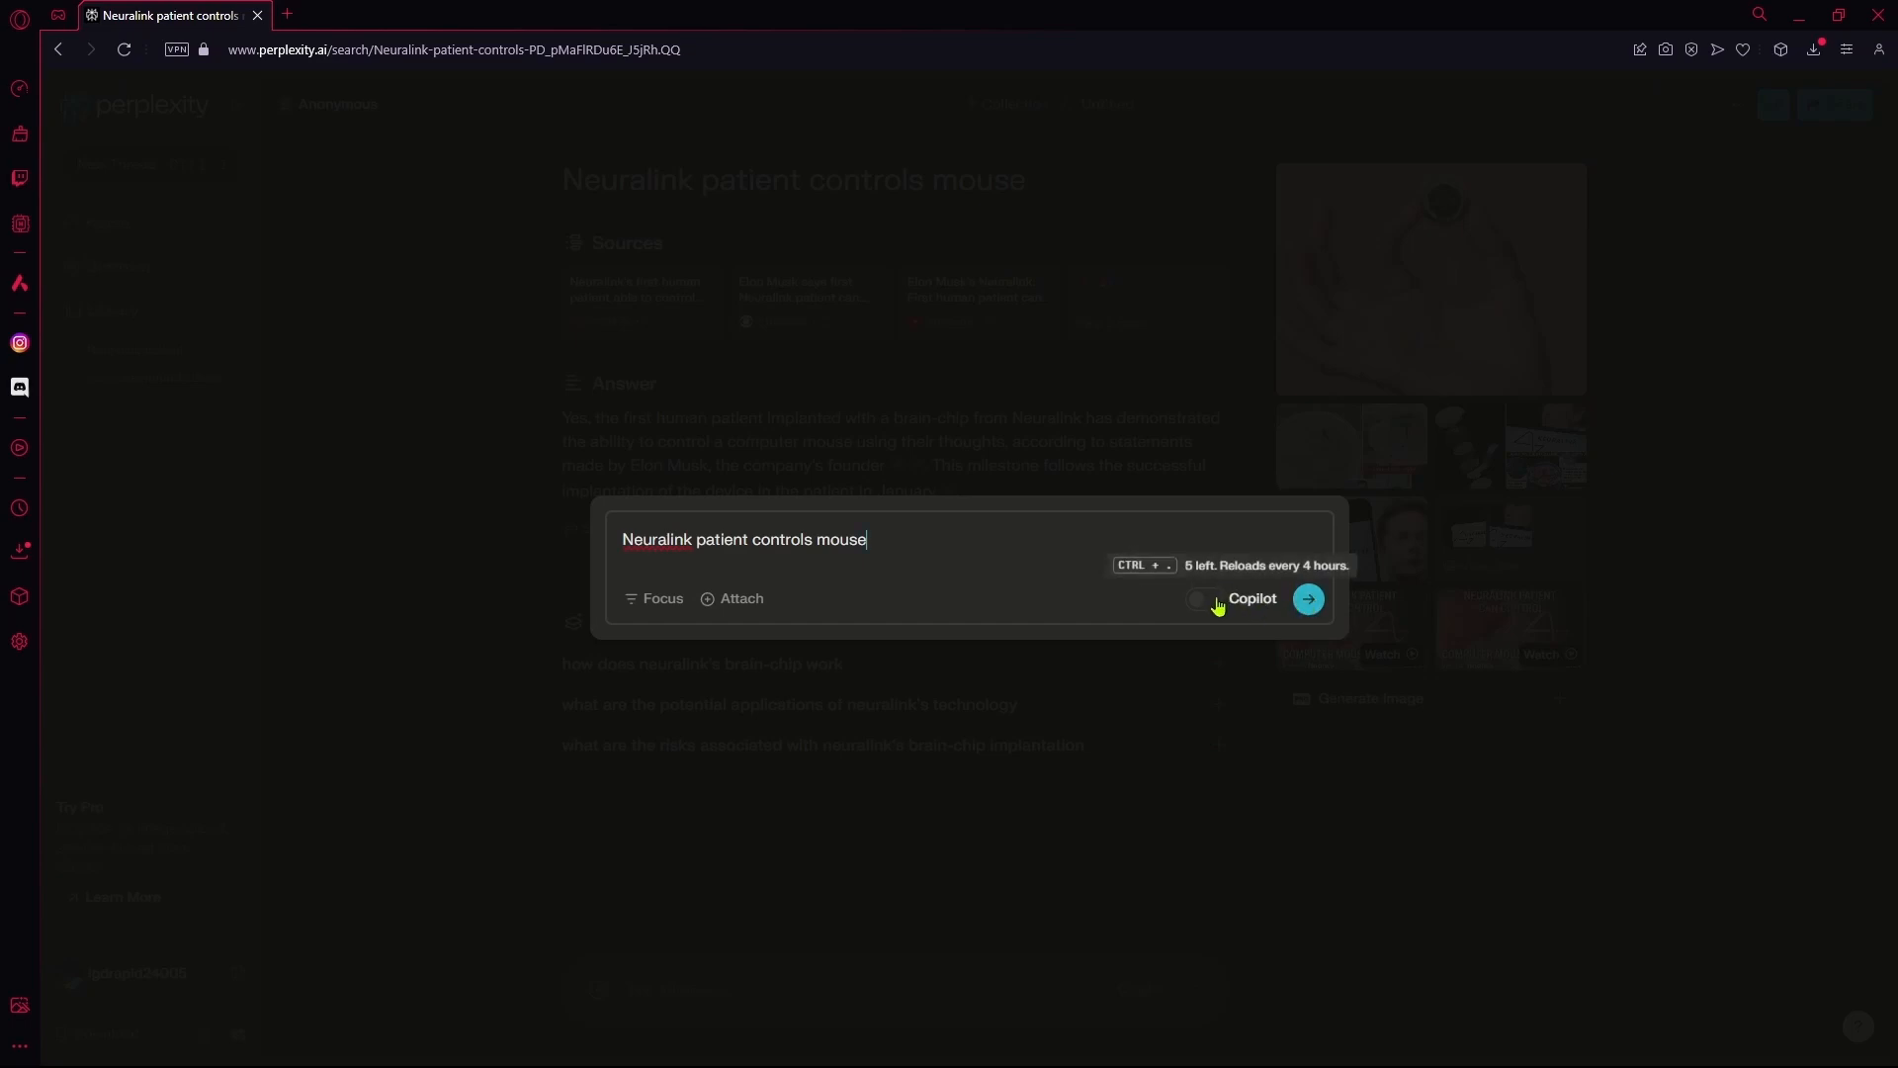
{"action": "left_click", "coordinate": [1201, 598]}
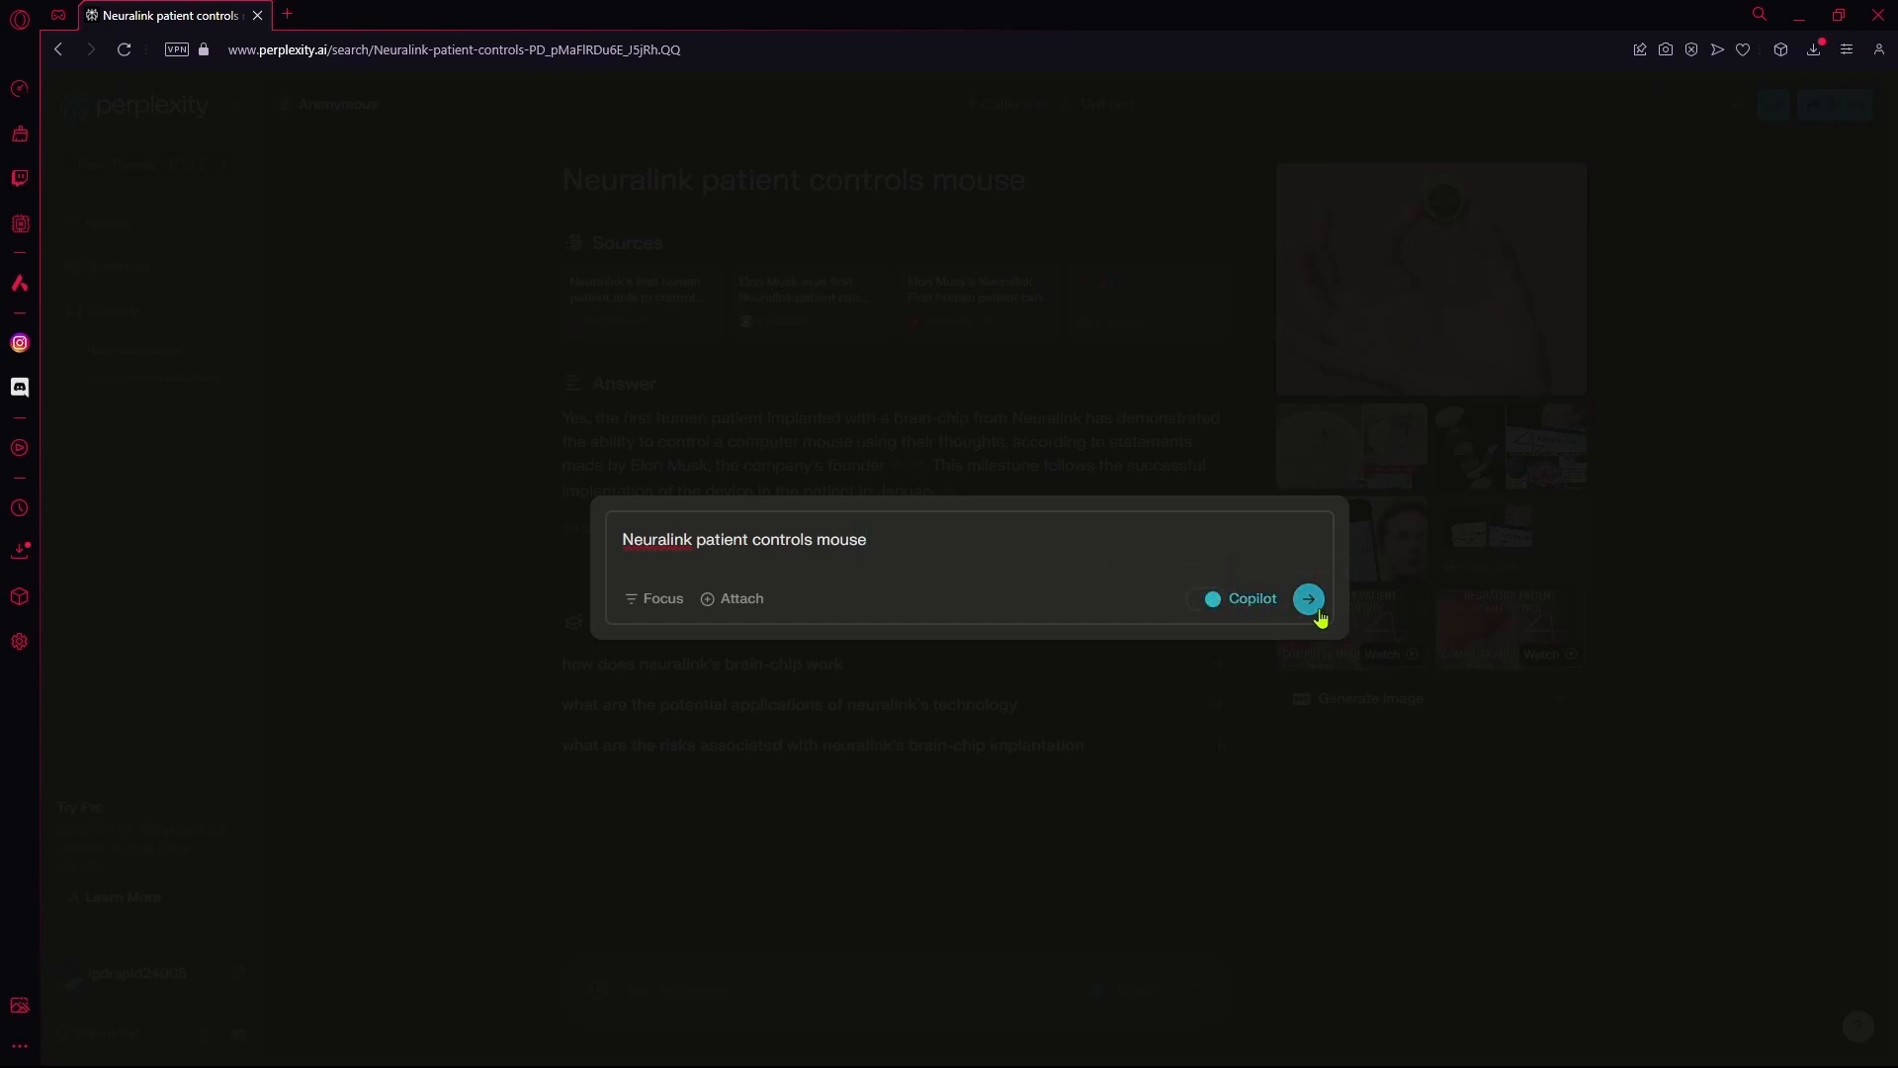
{"action": "left_click", "coordinate": [1307, 599]}
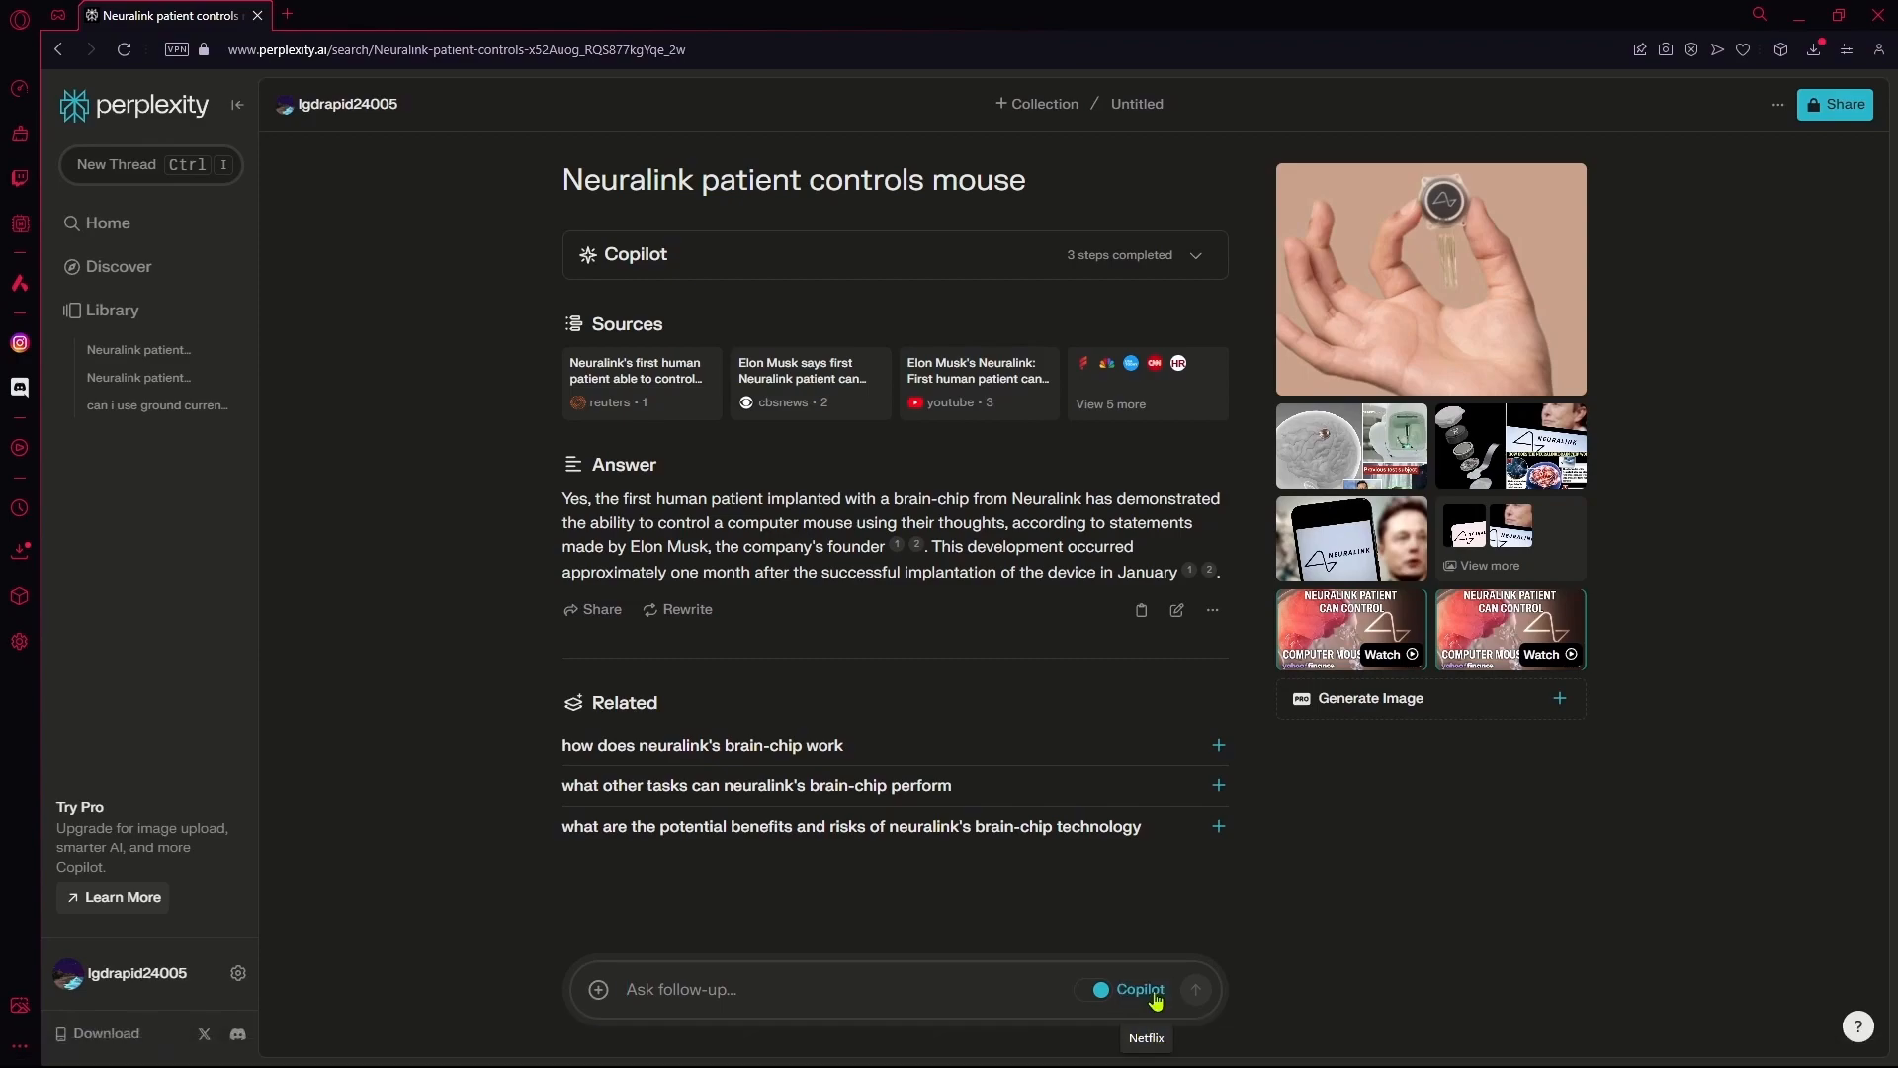
- Right-click the Copilot '3 steps completed' header of the answer
{"action": "right_click", "coordinate": [1104, 995]}
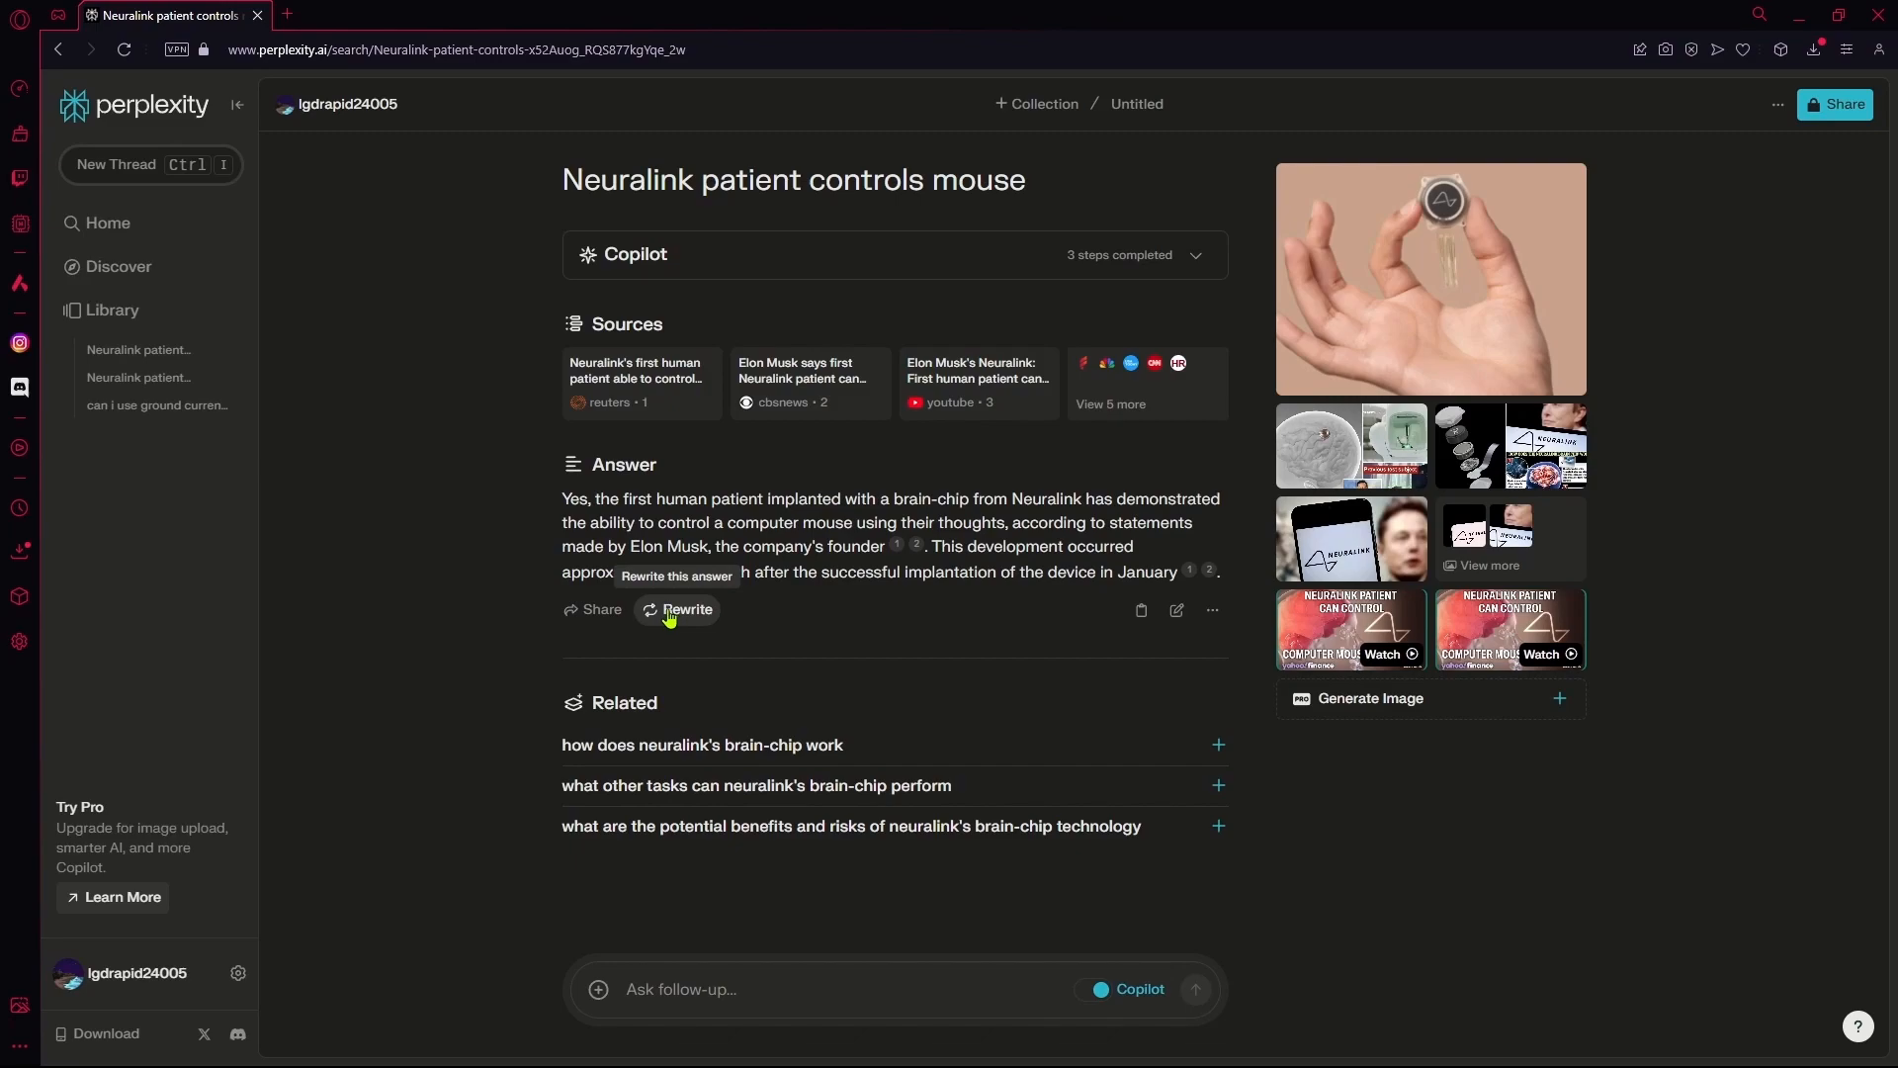
{"action": "mouse_move", "coordinate": [482, 306]}
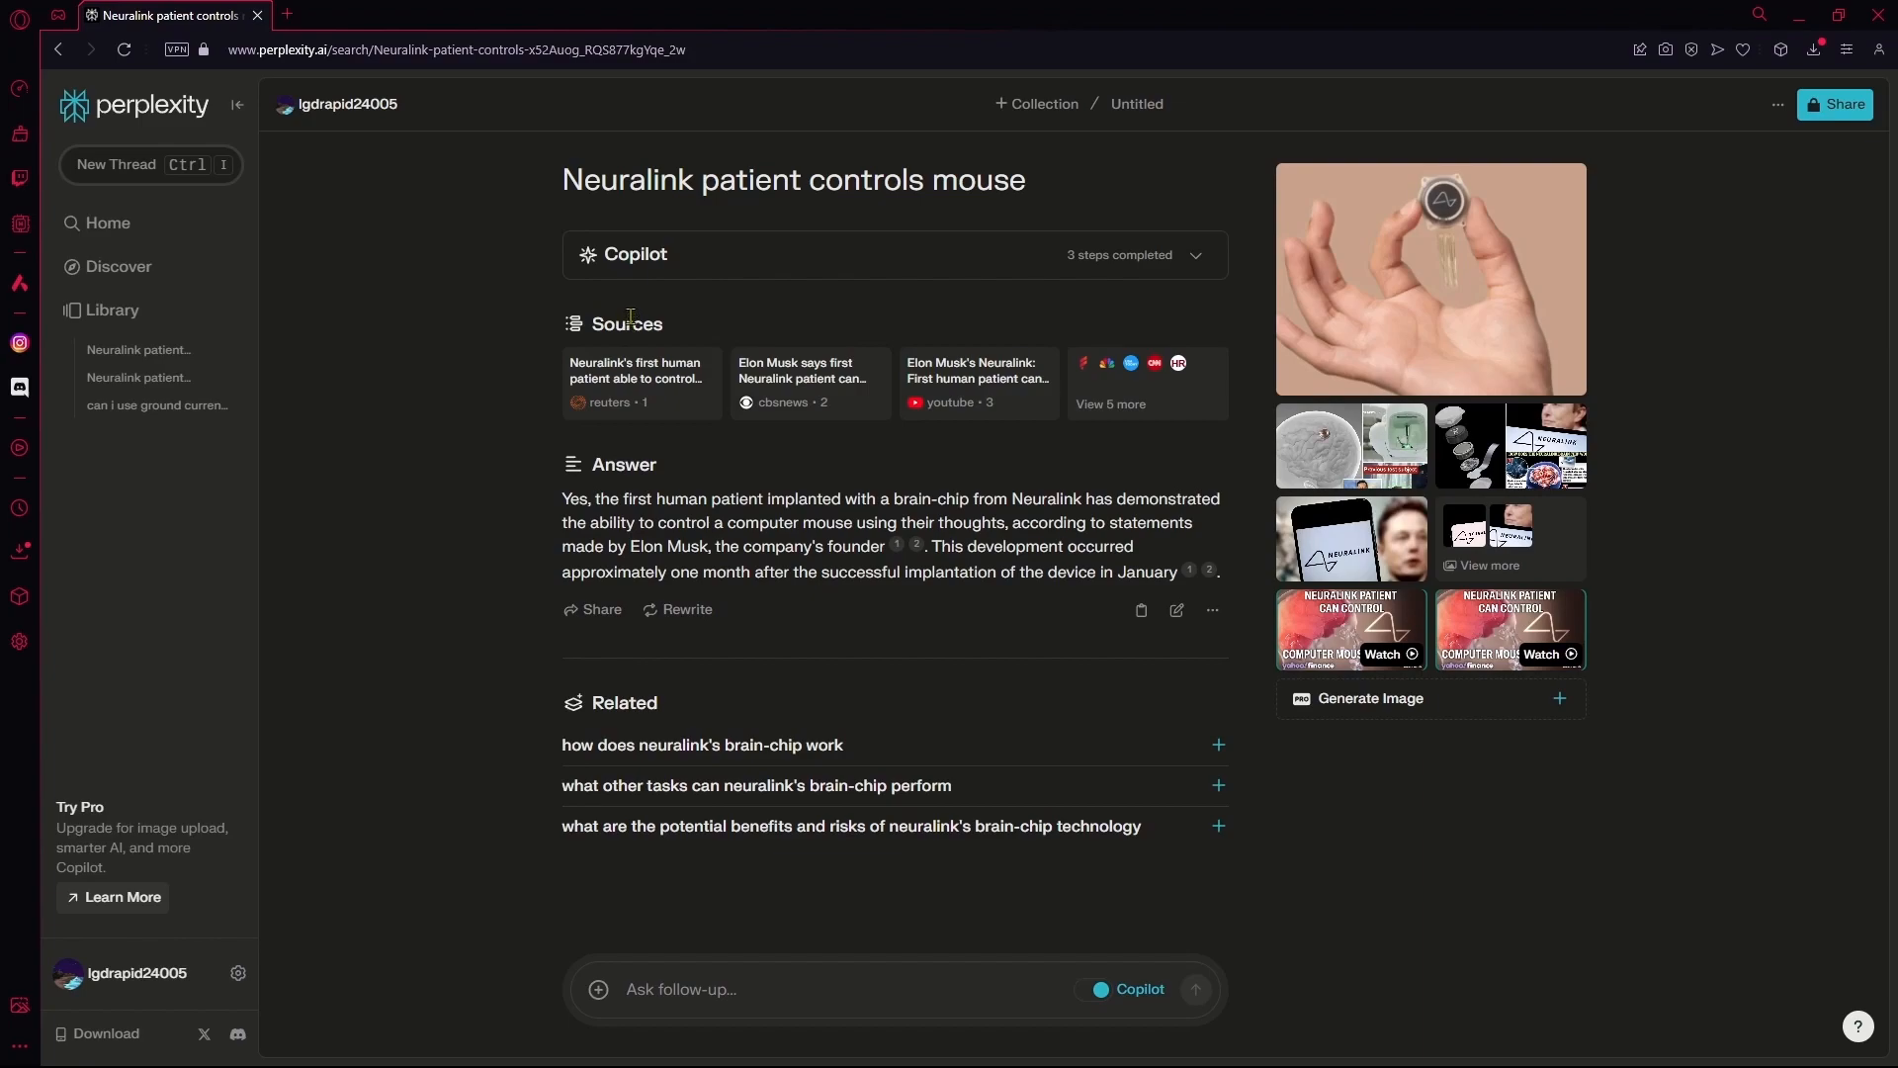
{"action": "mouse_move", "coordinate": [809, 441]}
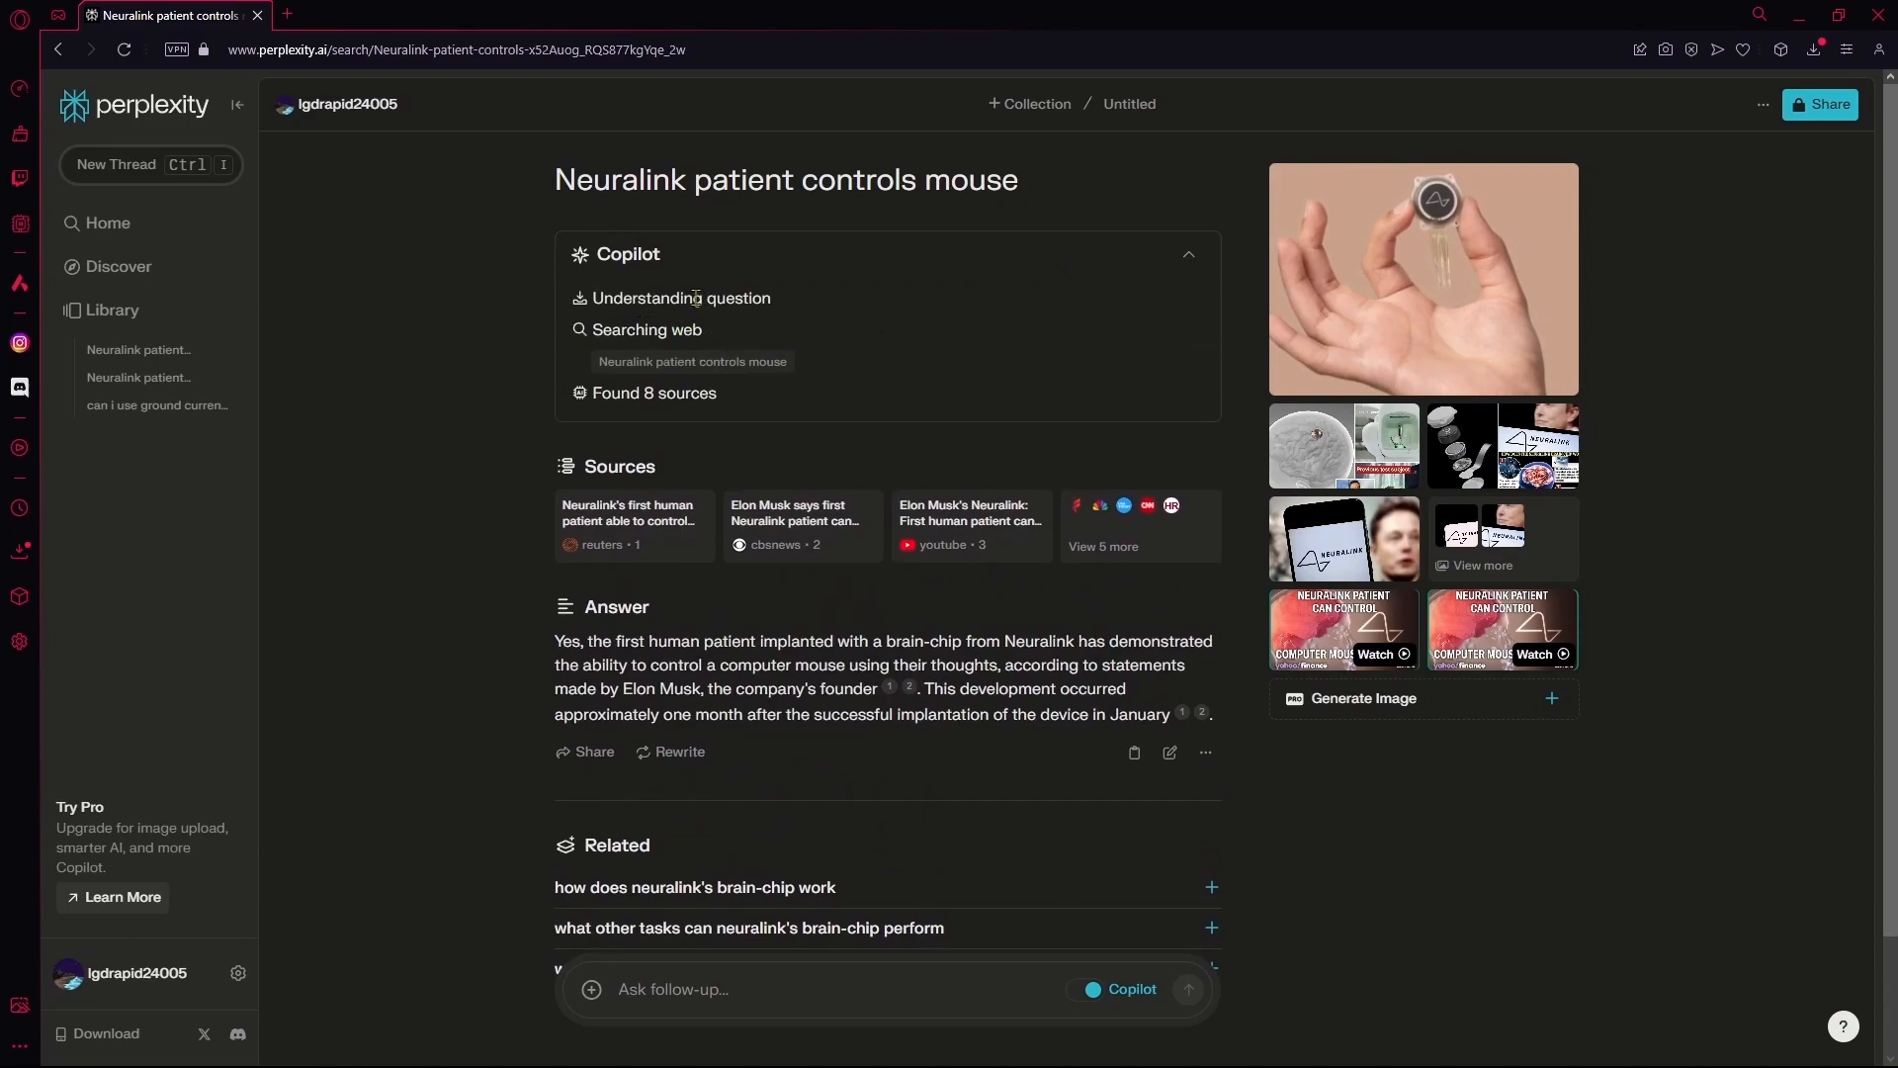
{"action": "double_click", "coordinate": [665, 297]}
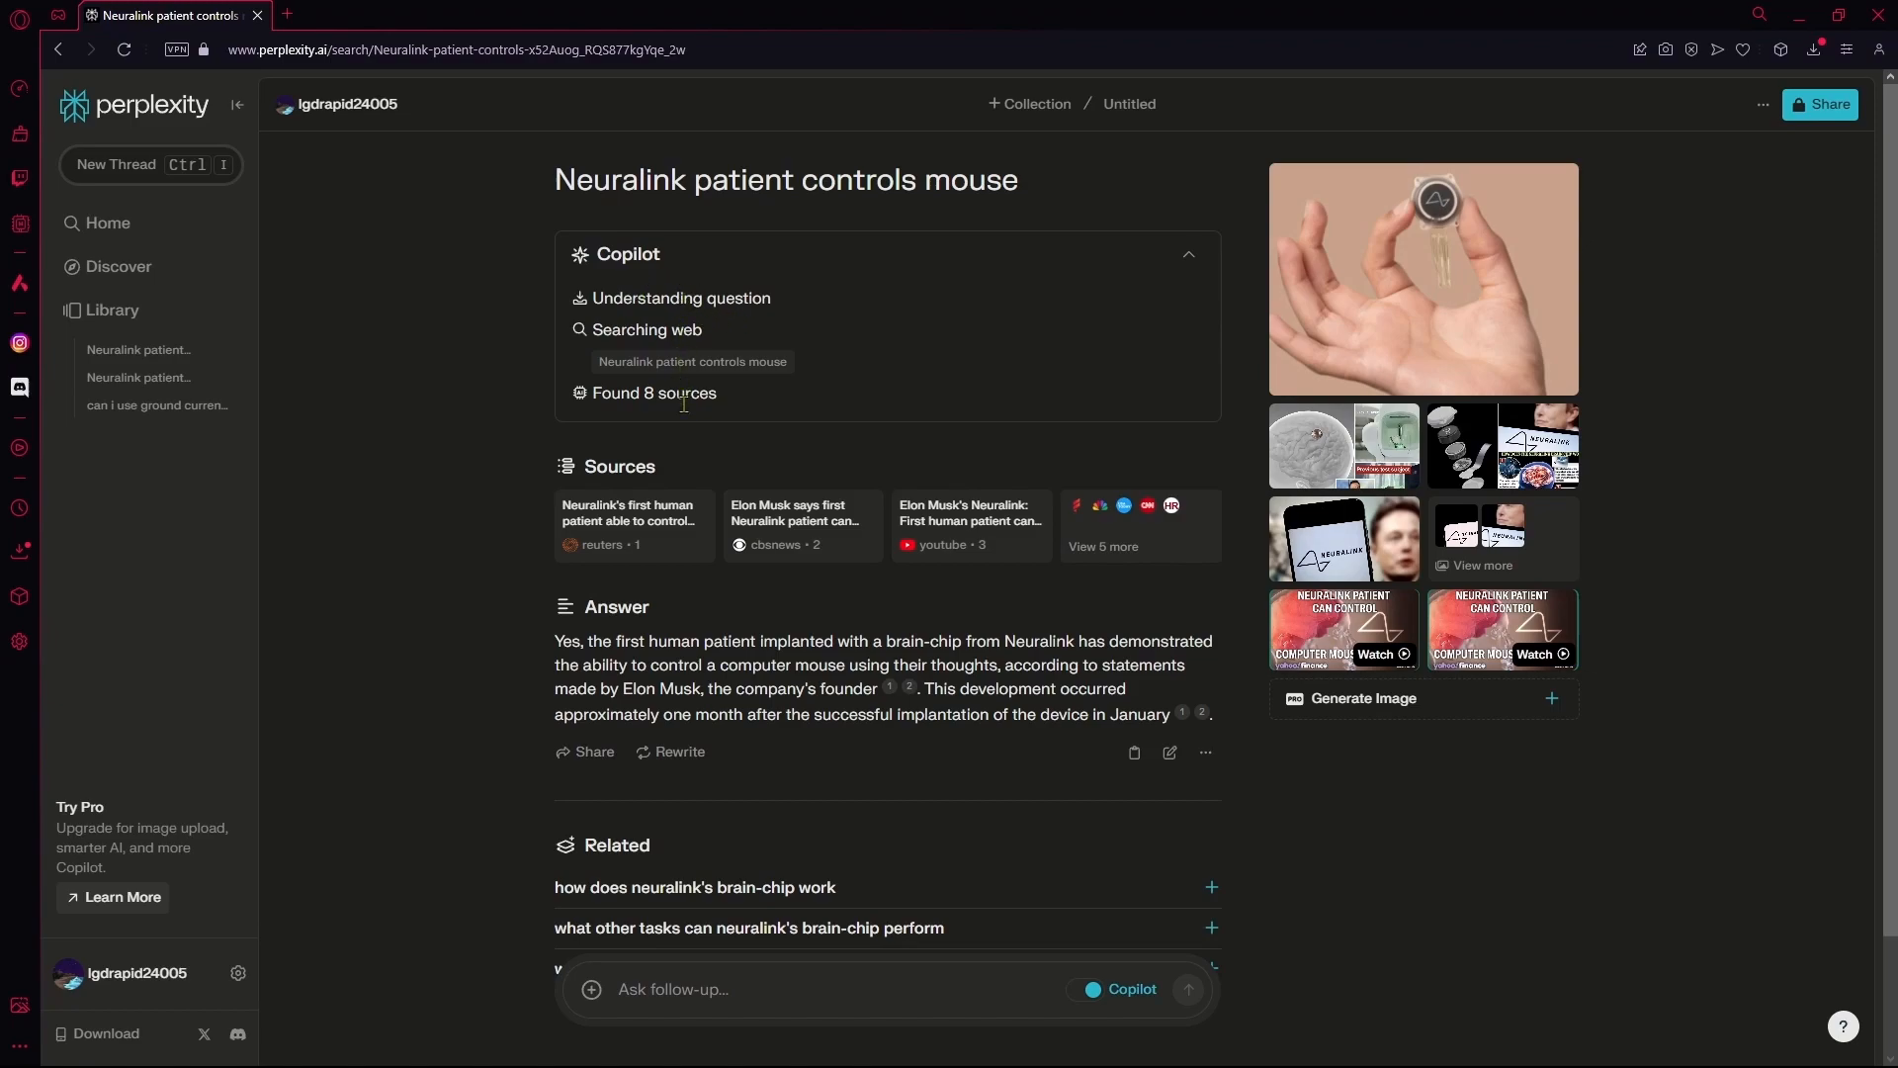
{"action": "mouse_move", "coordinate": [938, 457]}
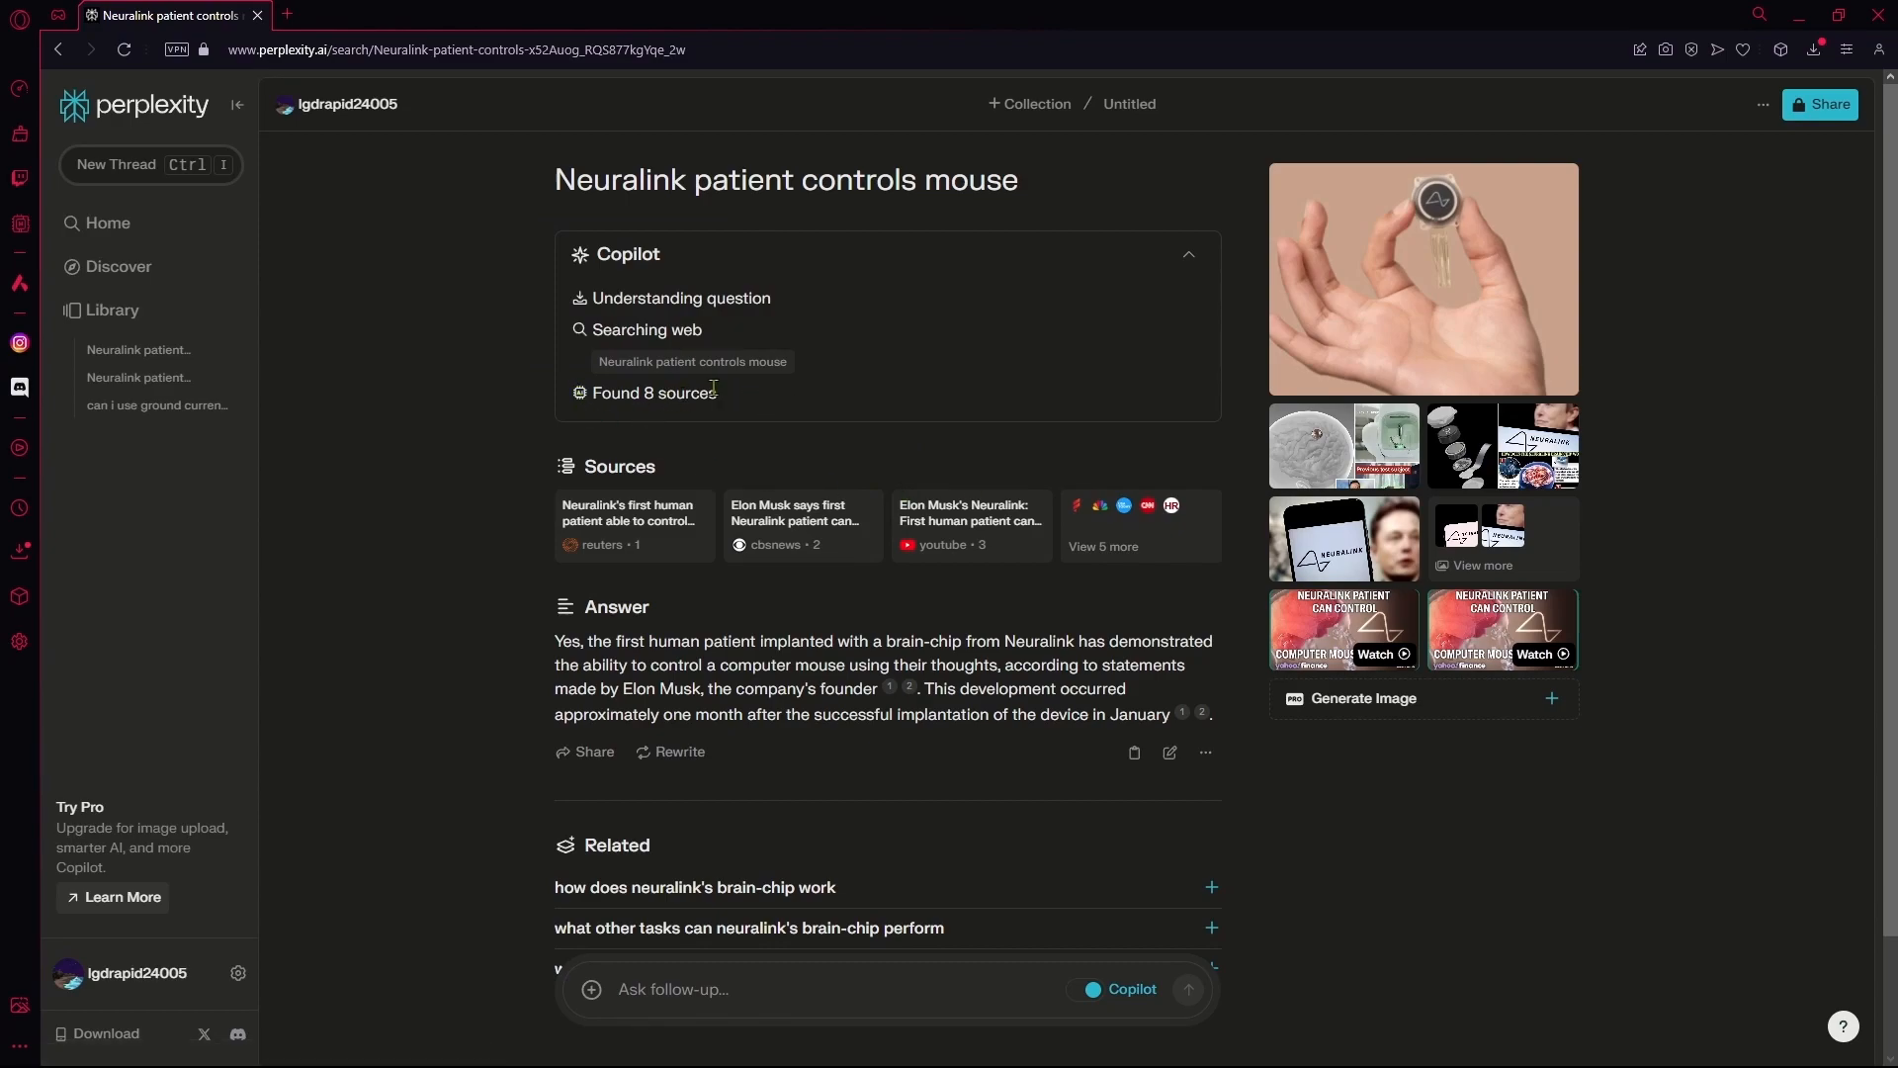
{"action": "mouse_move", "coordinate": [1069, 569]}
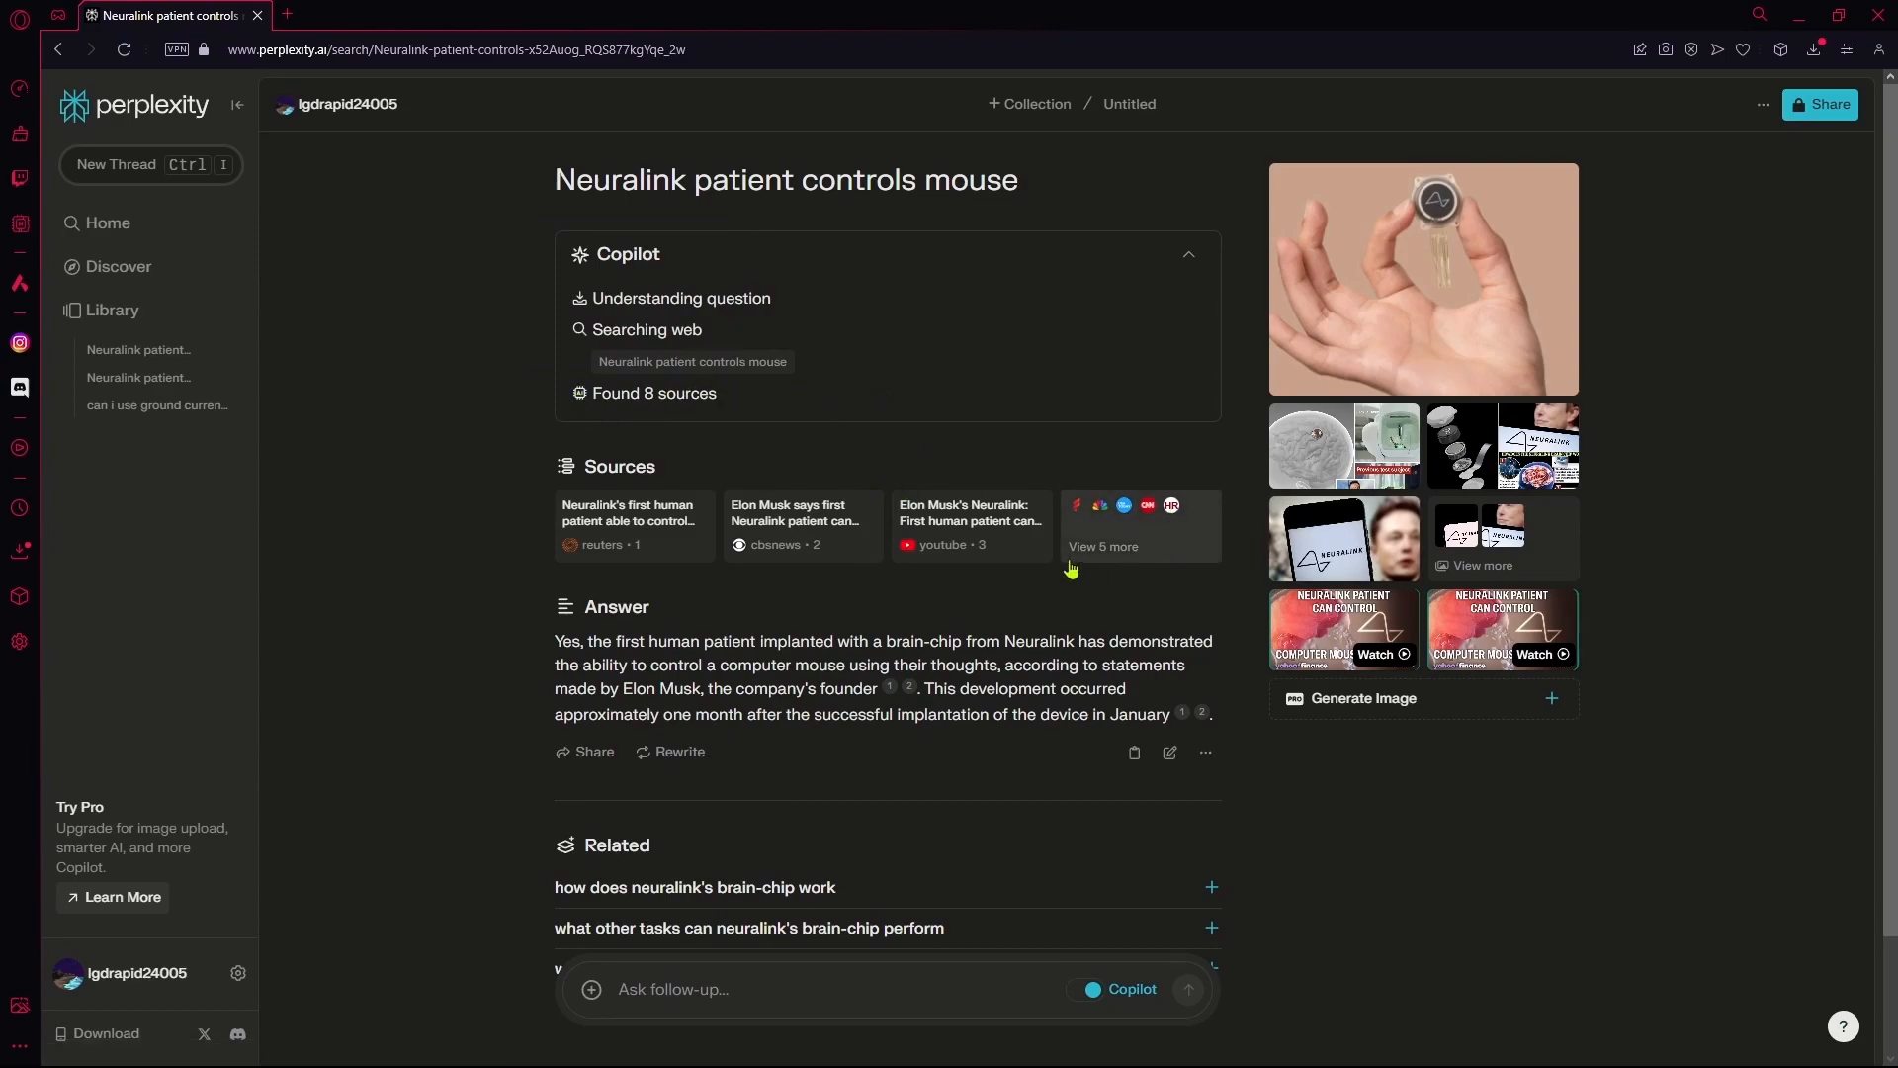
- Show all eight sources, open the fiercebiotech article, then return to the thread
{"action": "left_click", "coordinate": [1102, 546]}
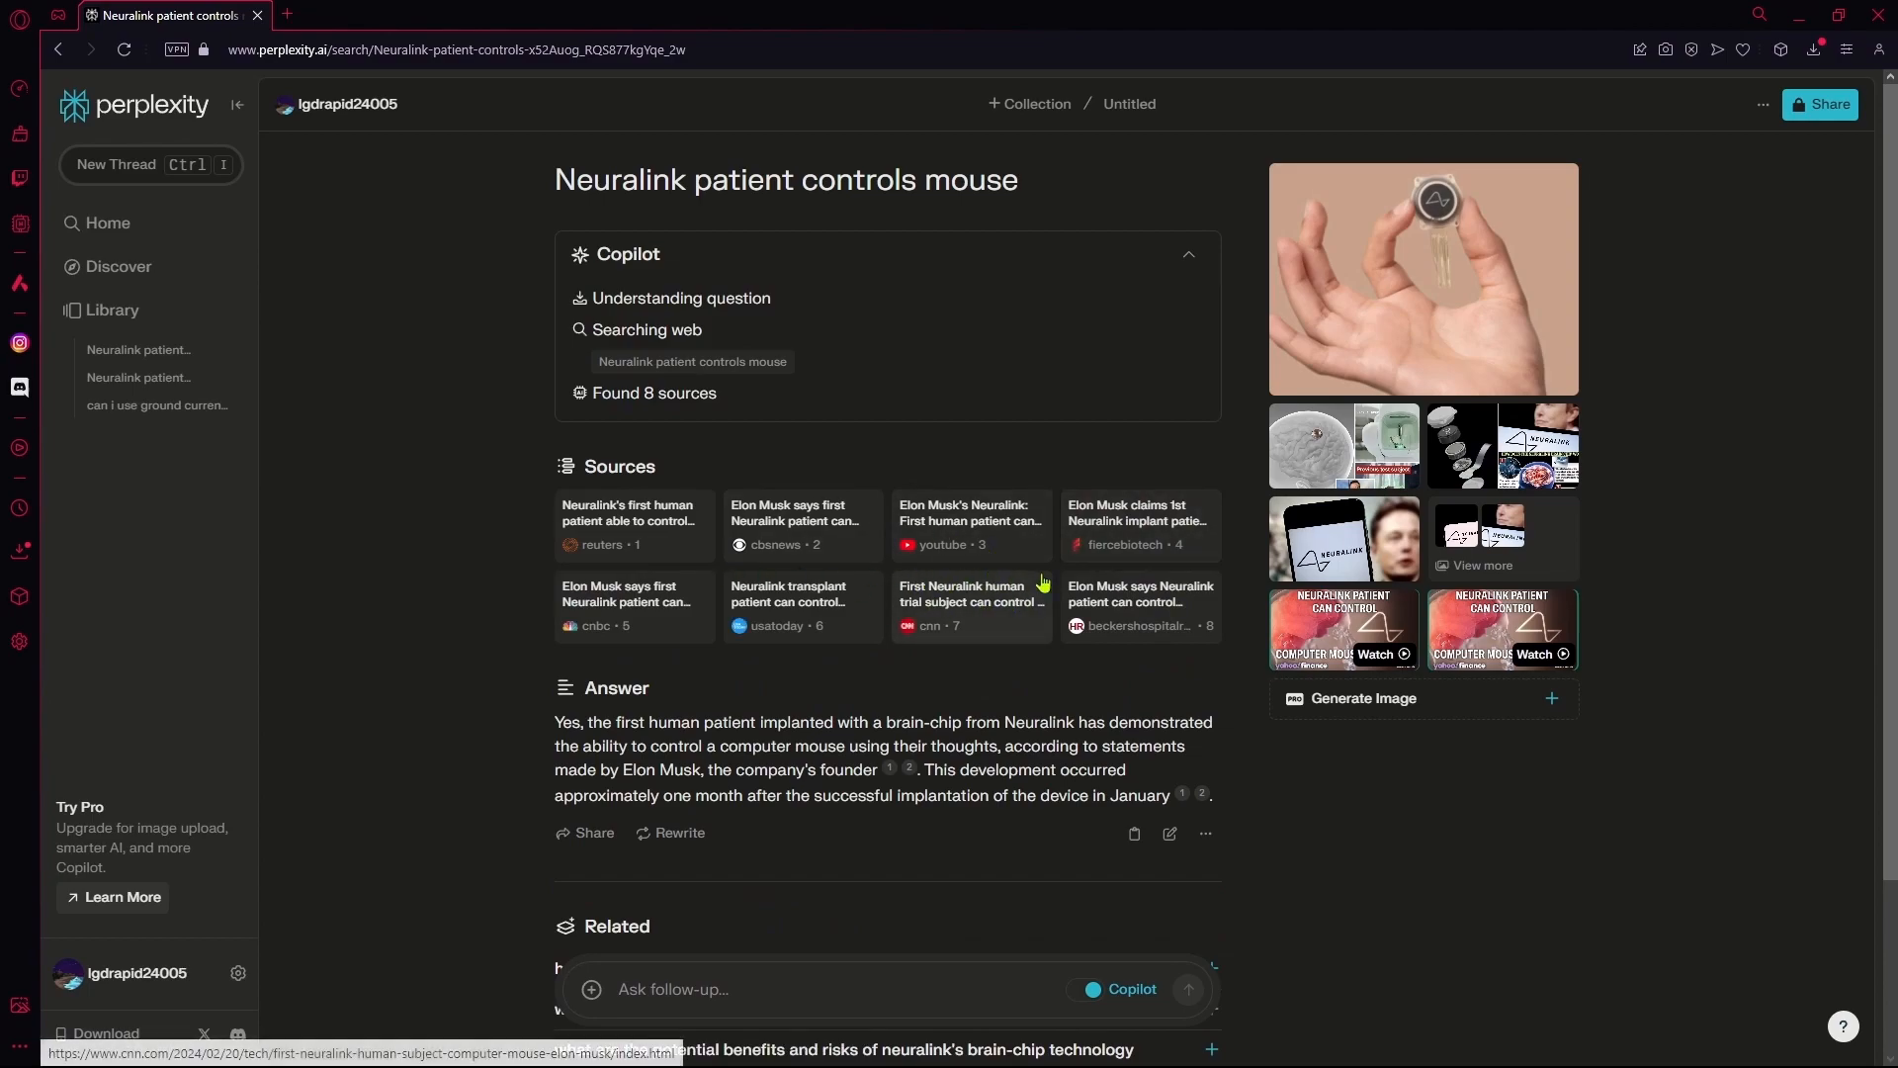
{"action": "scroll", "scroll_direction": "down", "scroll_amount": 3}
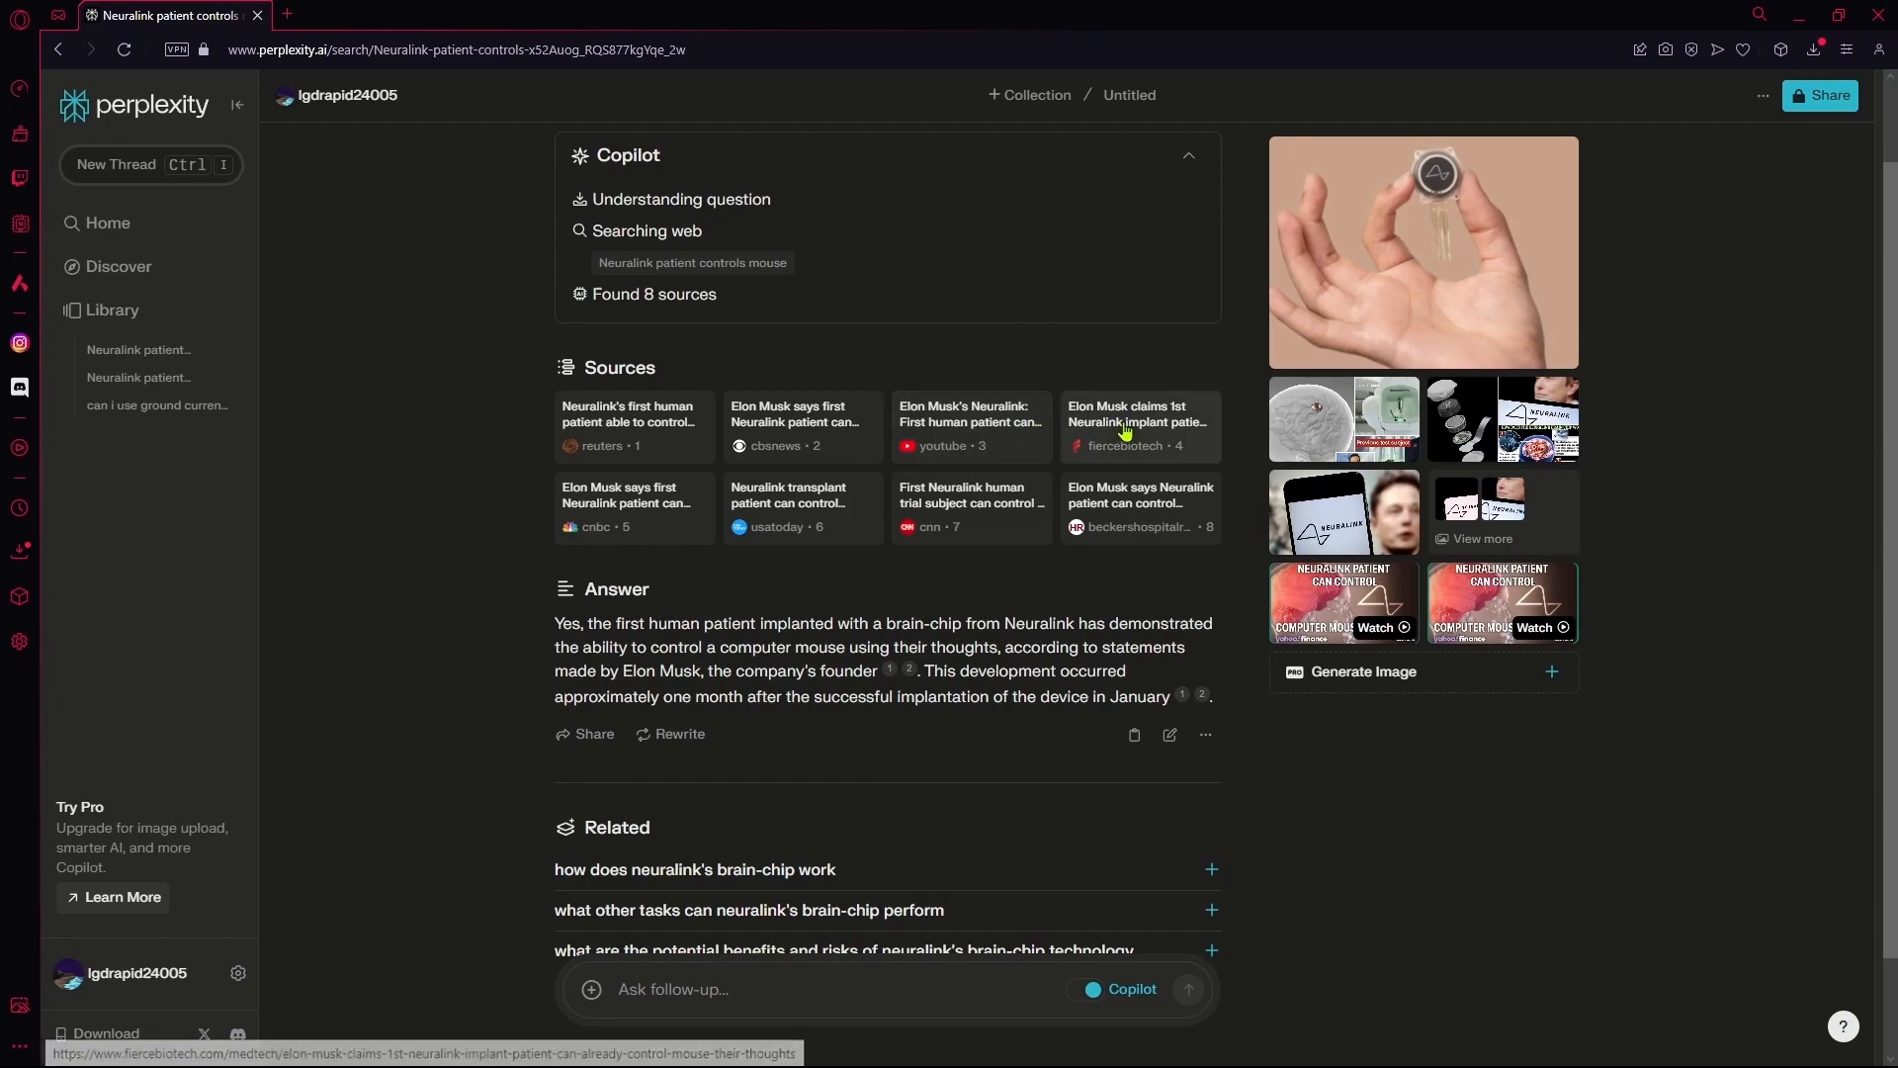
{"action": "left_click", "coordinate": [1136, 420]}
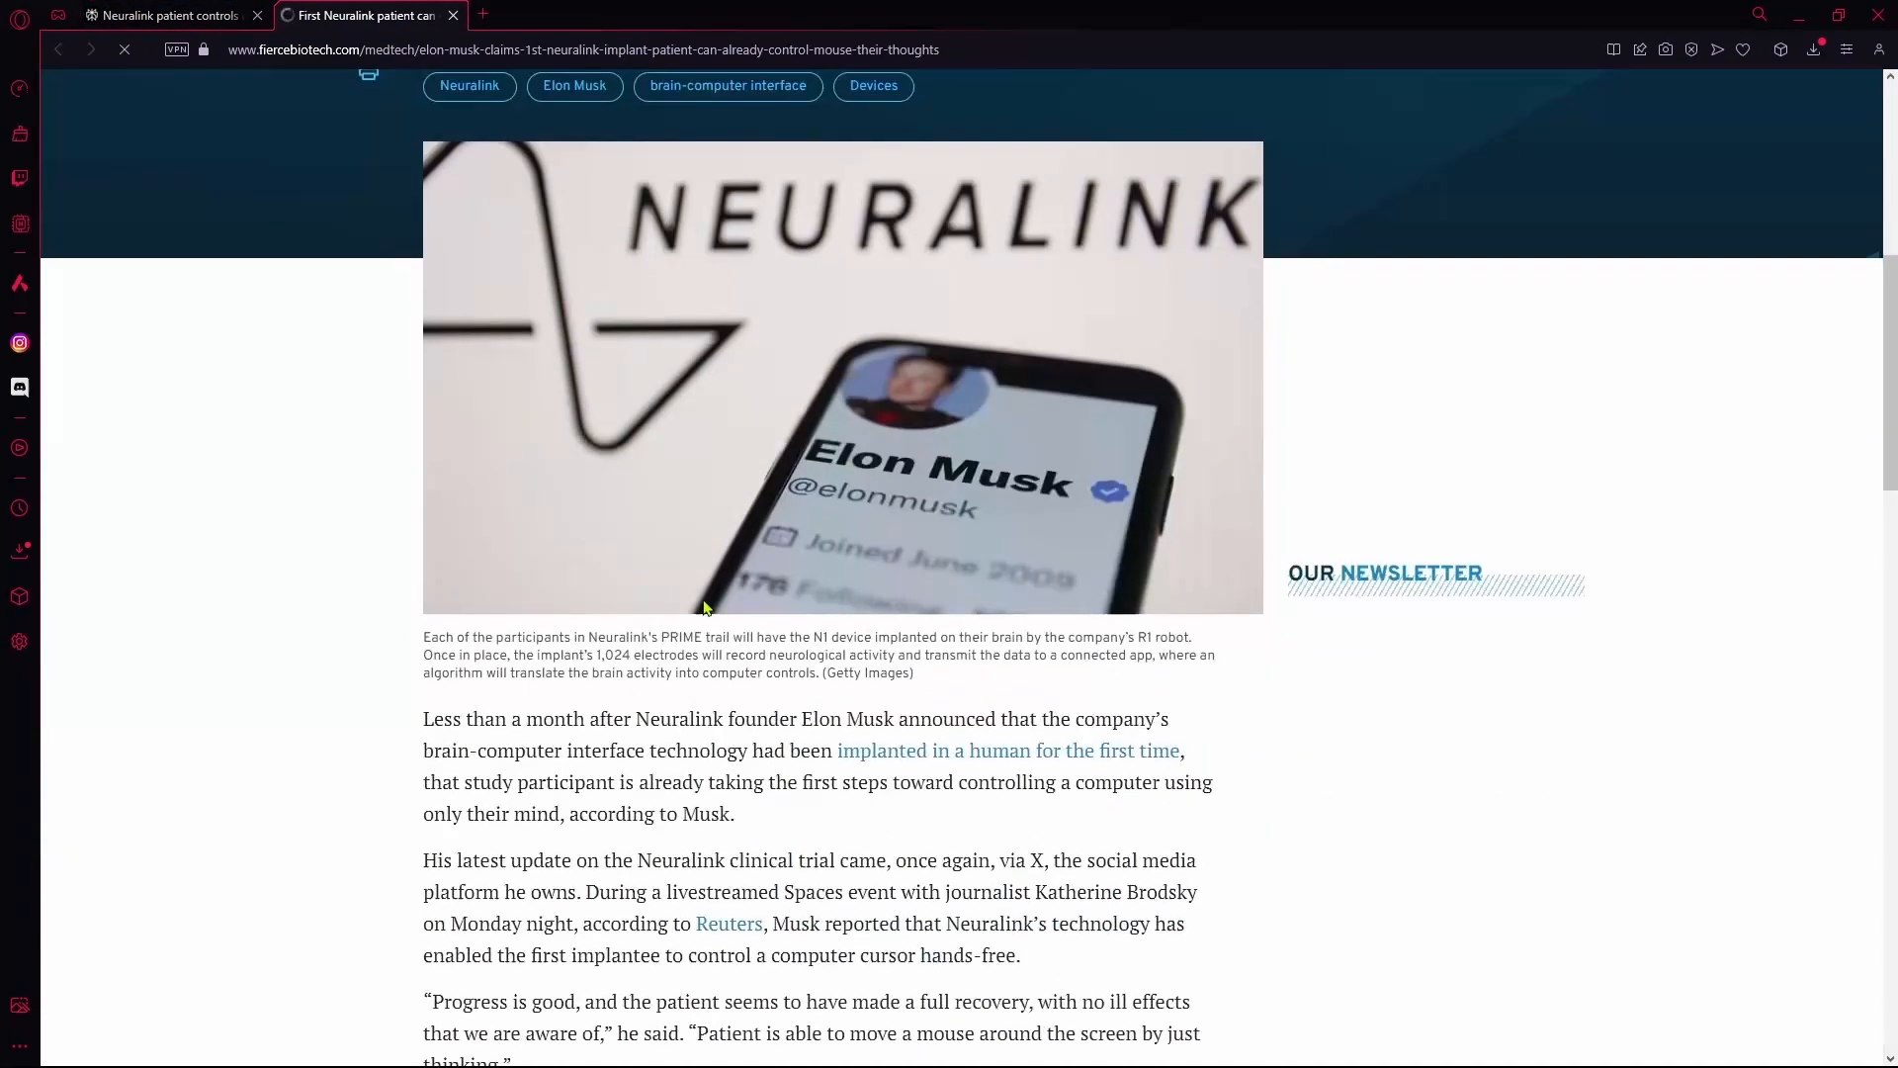
{"action": "left_click", "coordinate": [169, 14]}
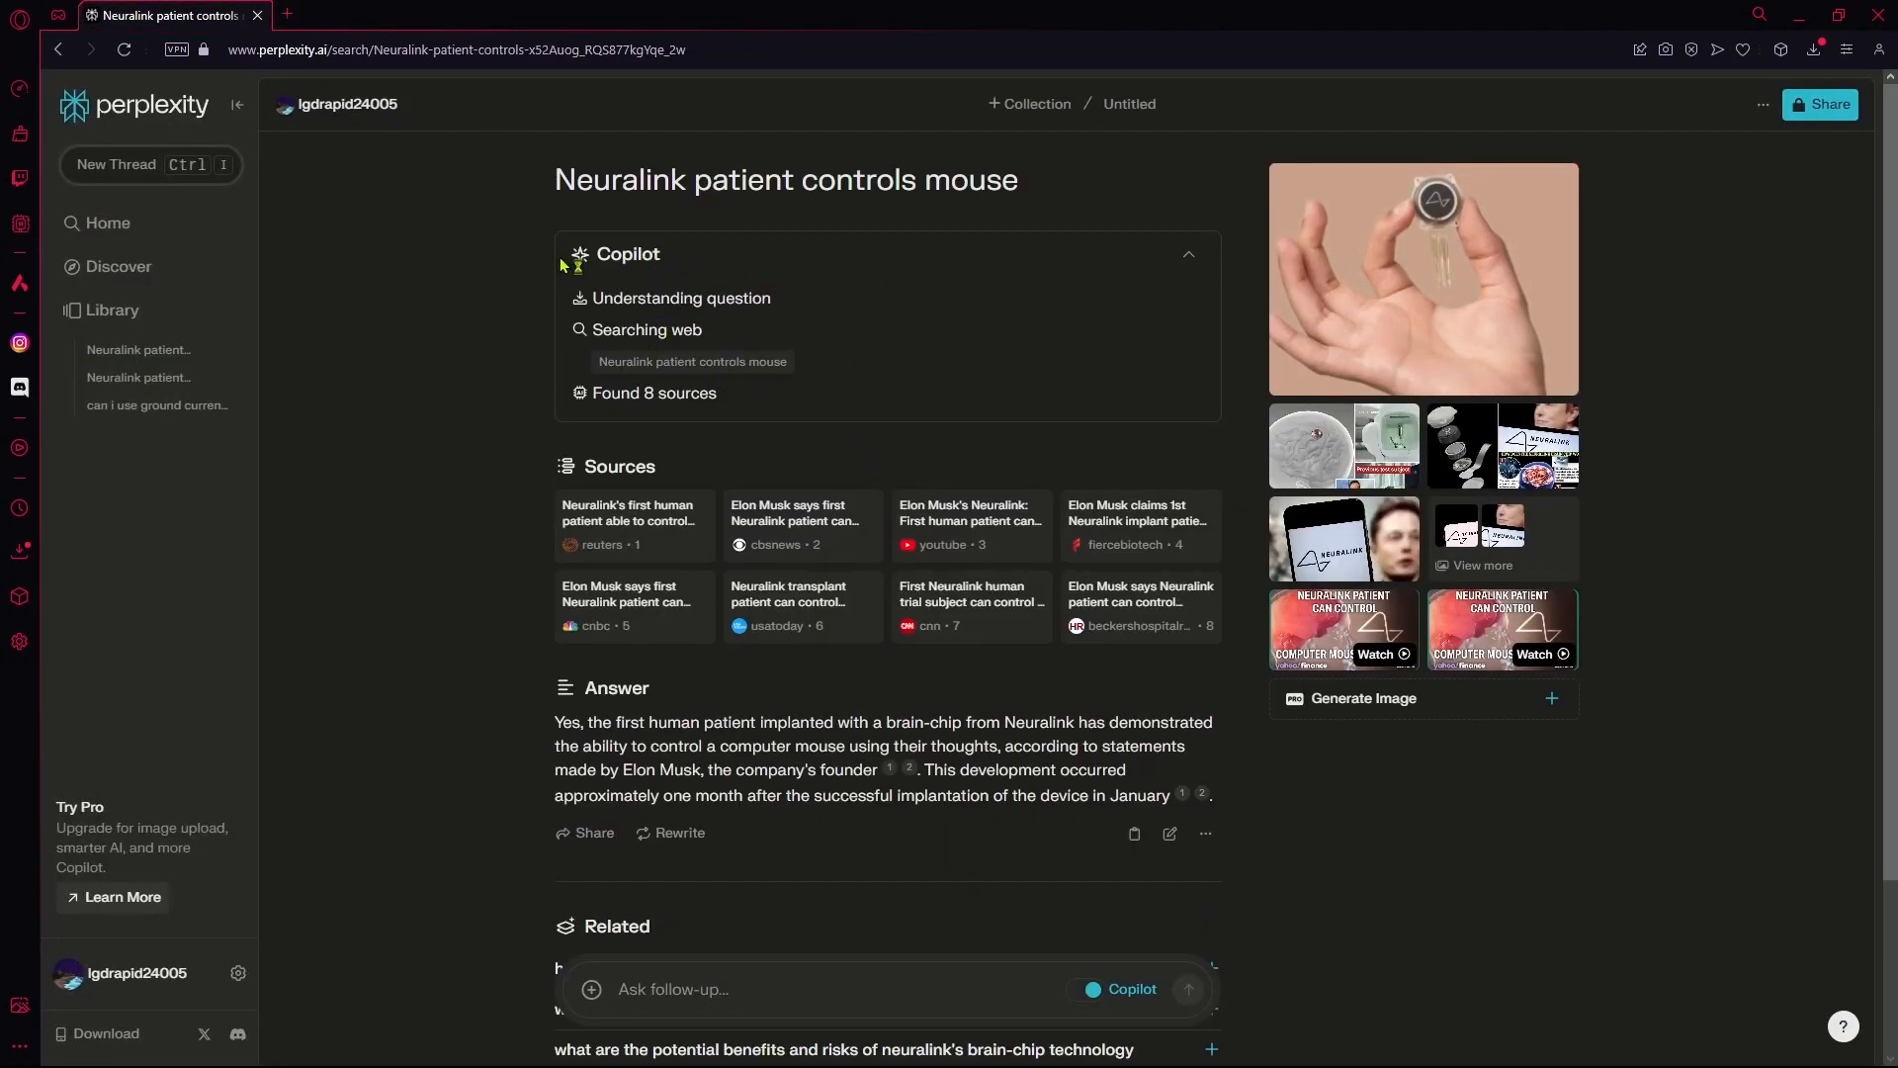
{"action": "mouse_move", "coordinate": [356, 327]}
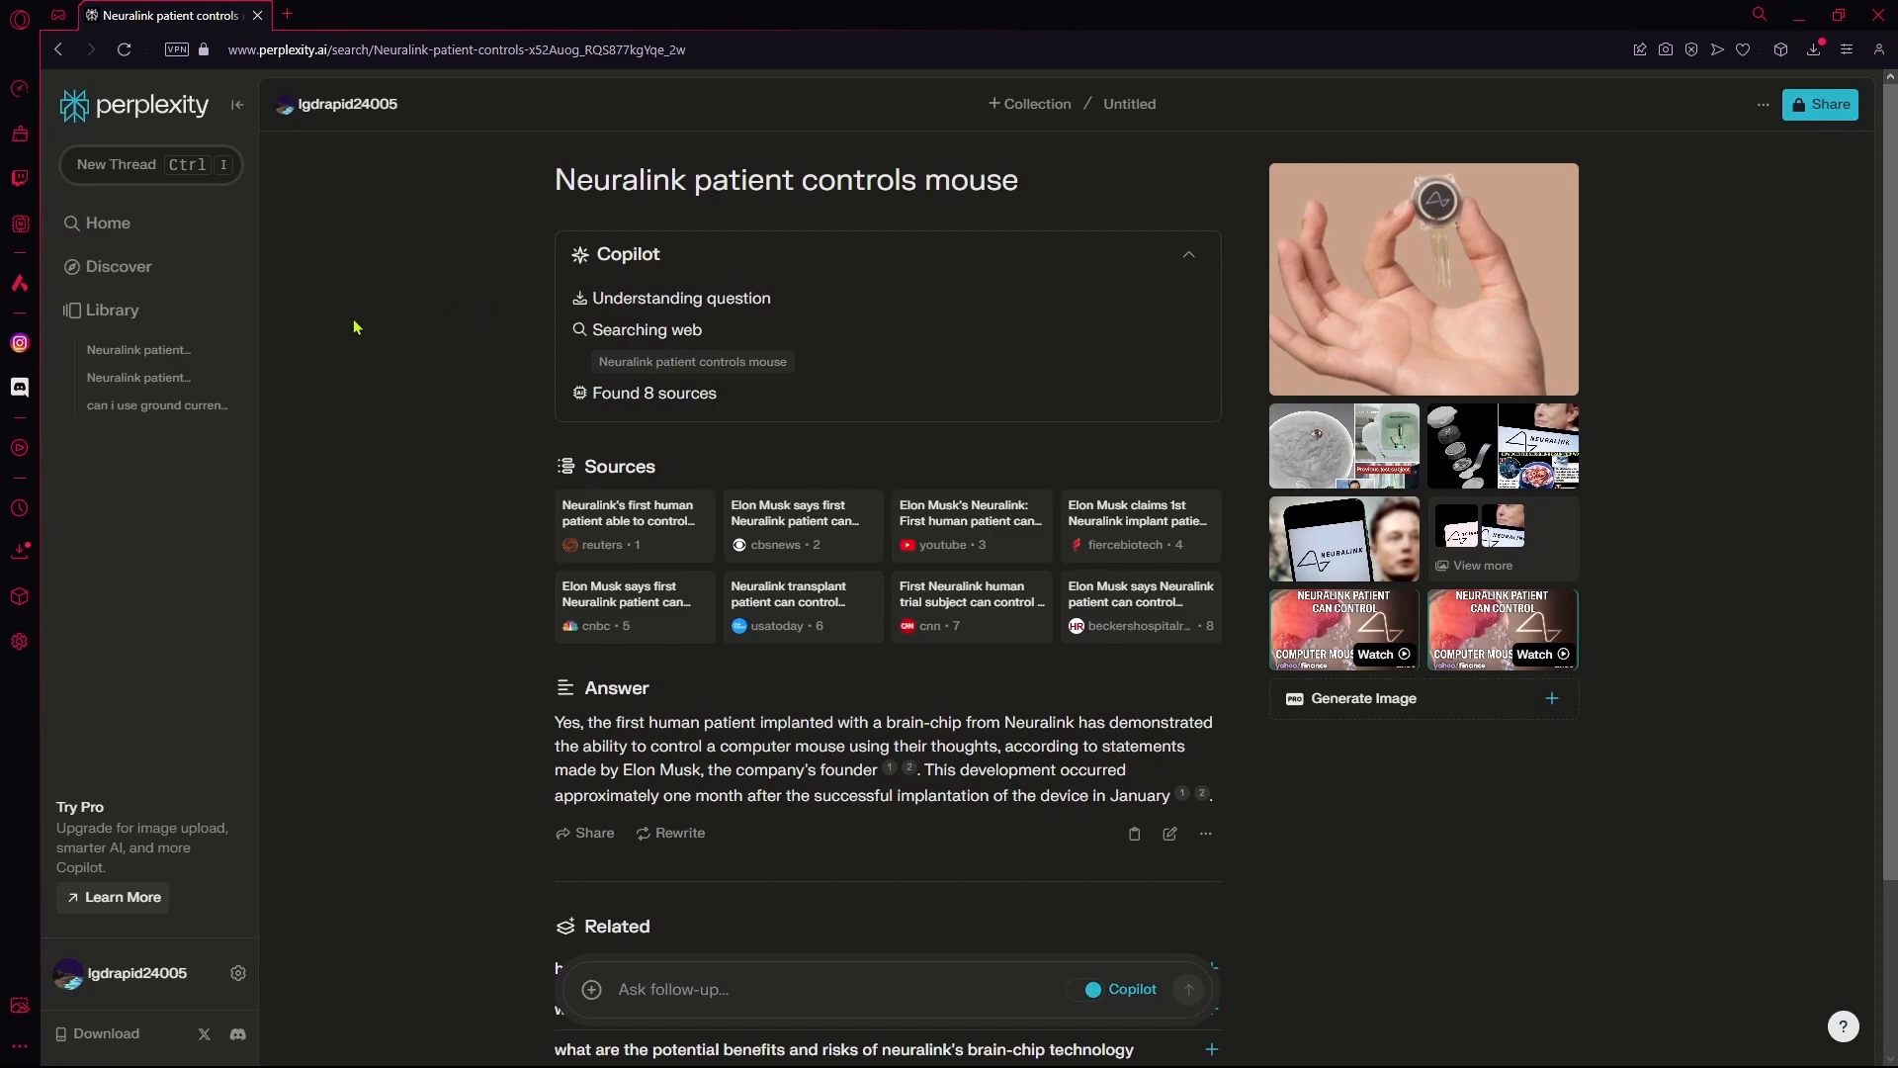
{"action": "mouse_move", "coordinate": [630, 367]}
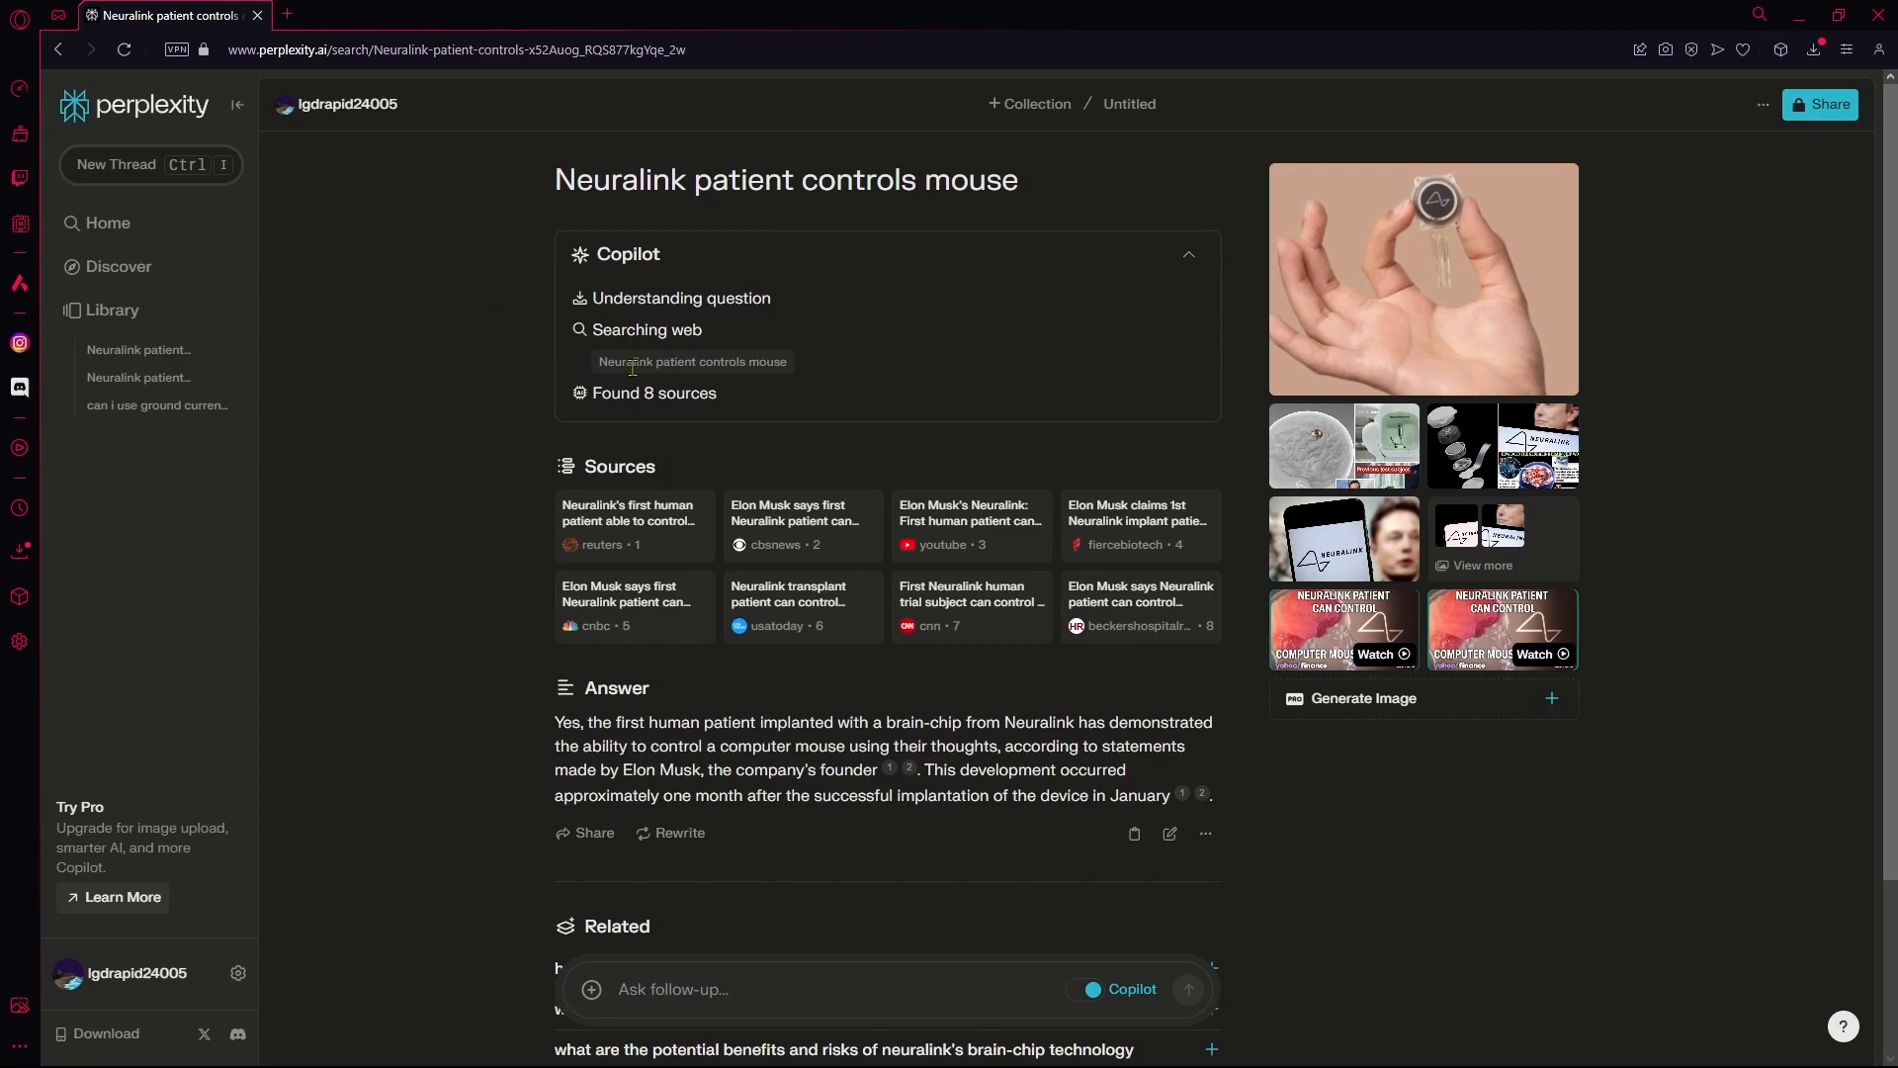